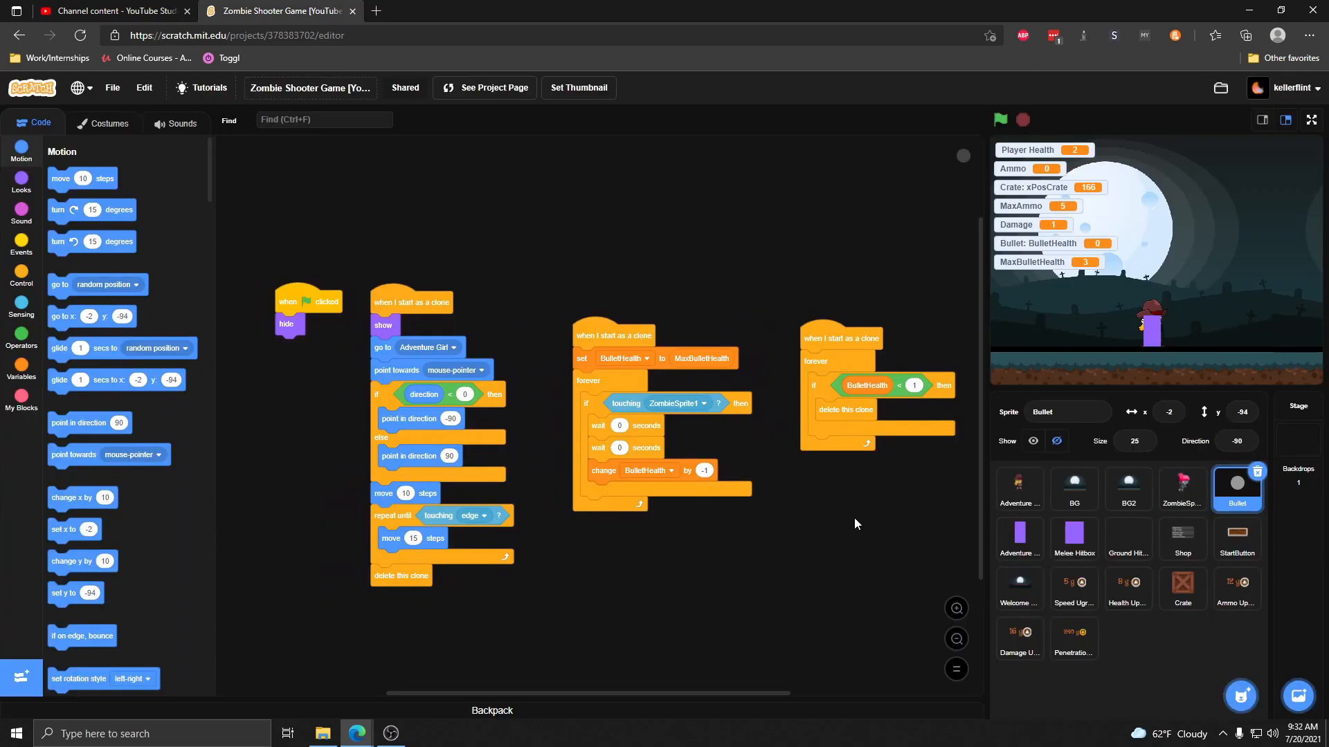
pyautogui.moveTo(924, 473)
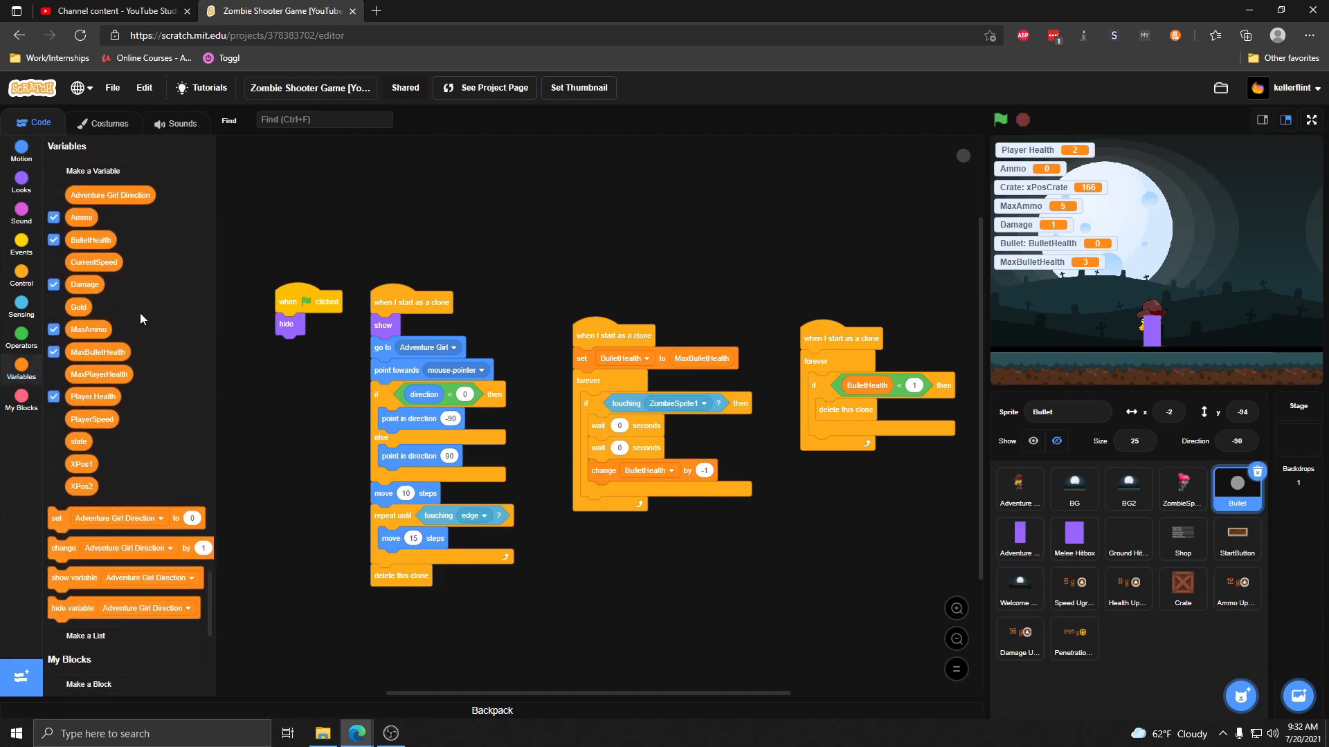
pyautogui.moveTo(1005, 199)
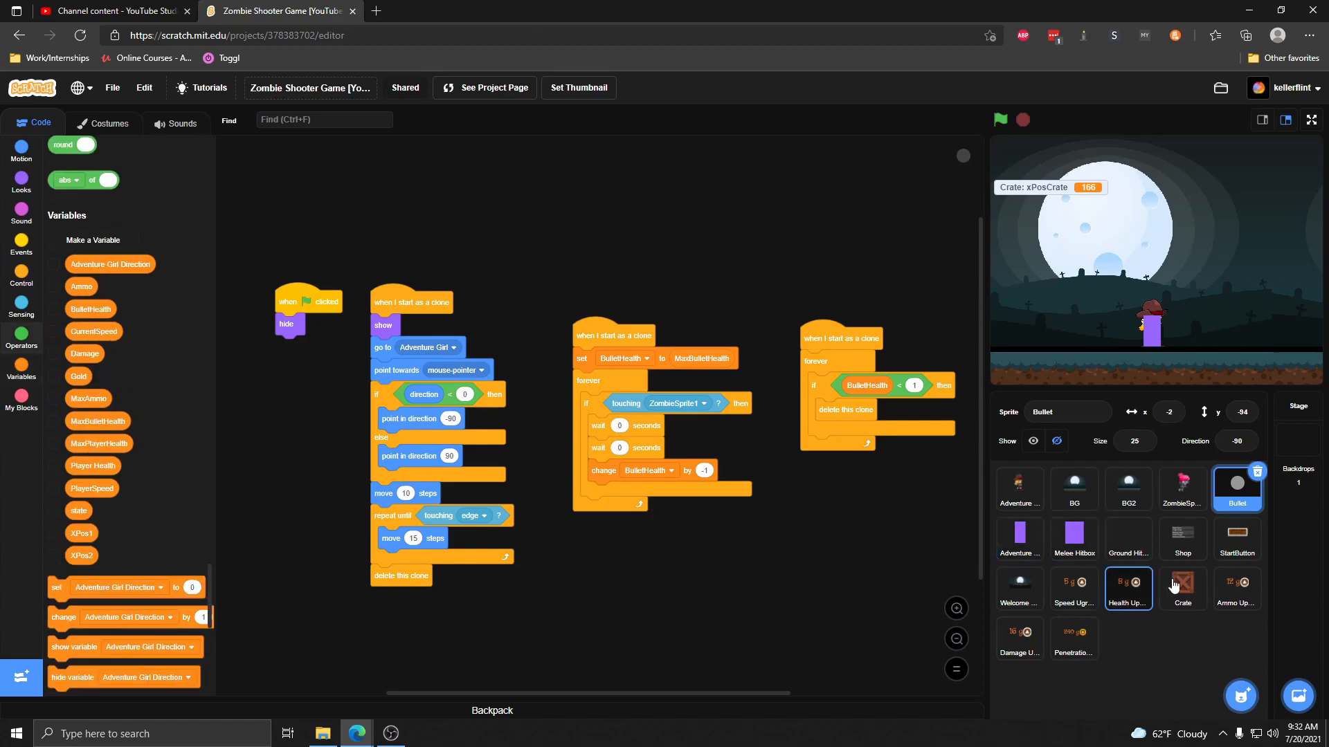
# - Select the Crate sprite to show its spawning and scrolling scripts
pyautogui.click(1182, 587)
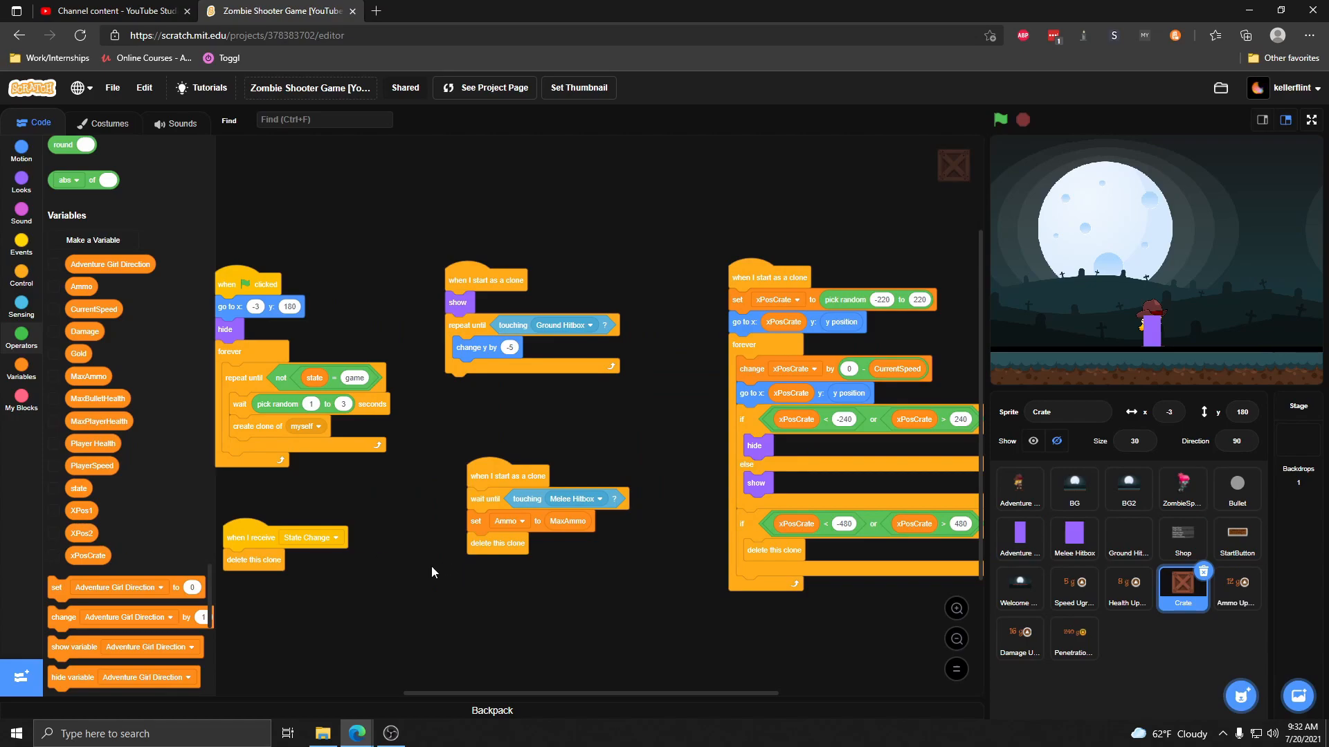
pyautogui.moveTo(1211, 695)
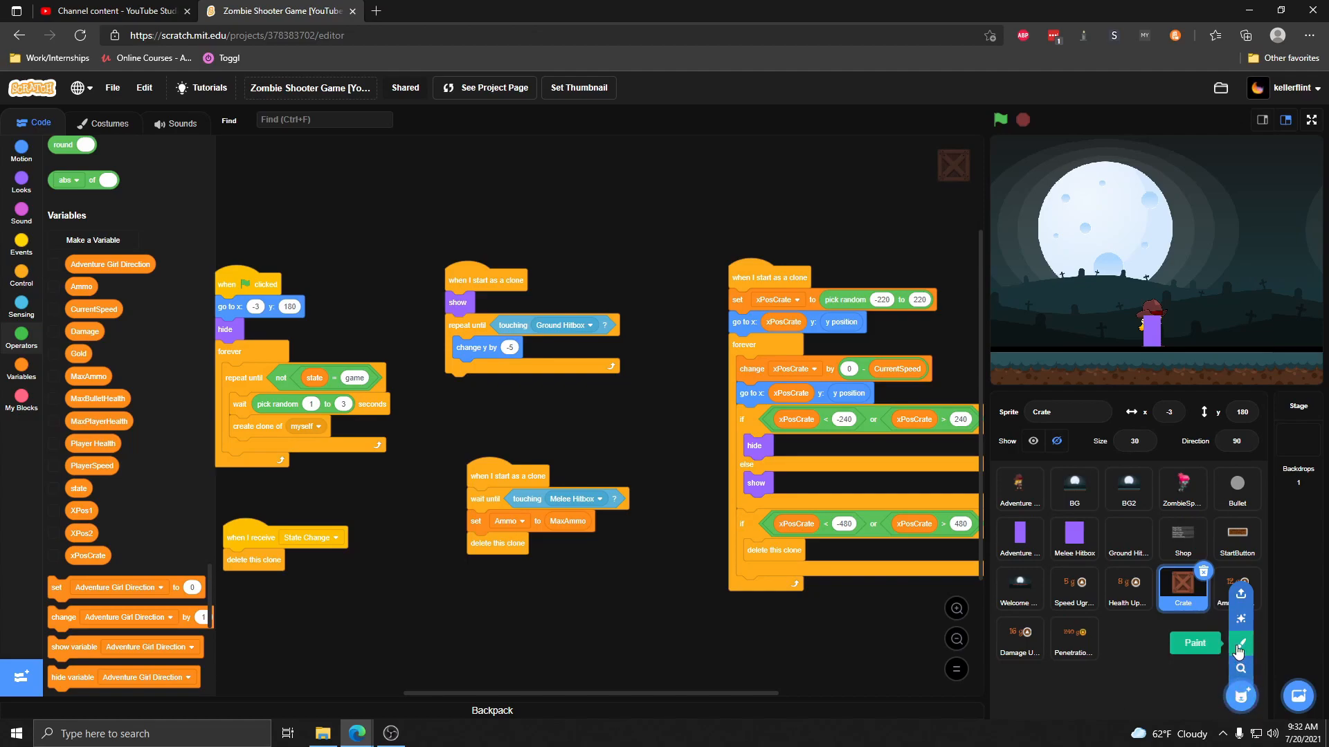
# - Create a new painted sprite and name it Ammo
pyautogui.click(1196, 642)
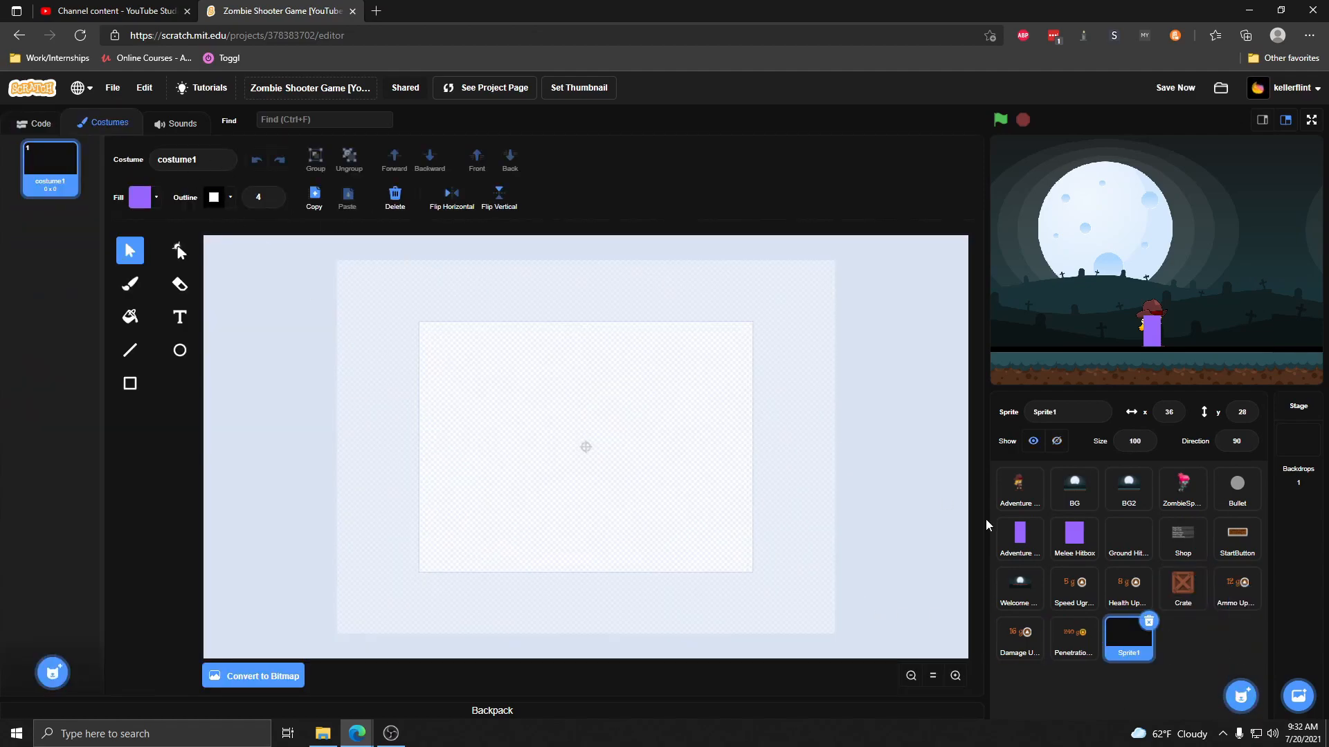
pyautogui.click(1068, 413)
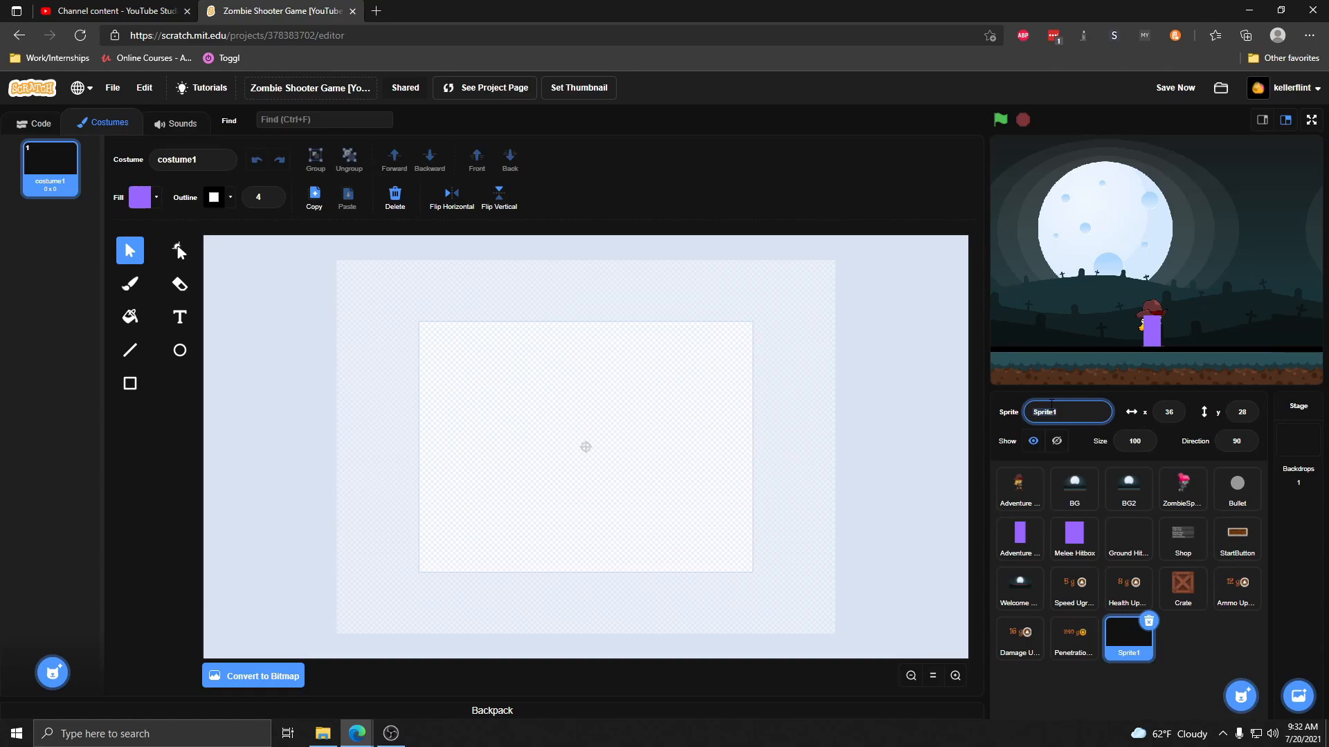
pyautogui.write('Ammo')
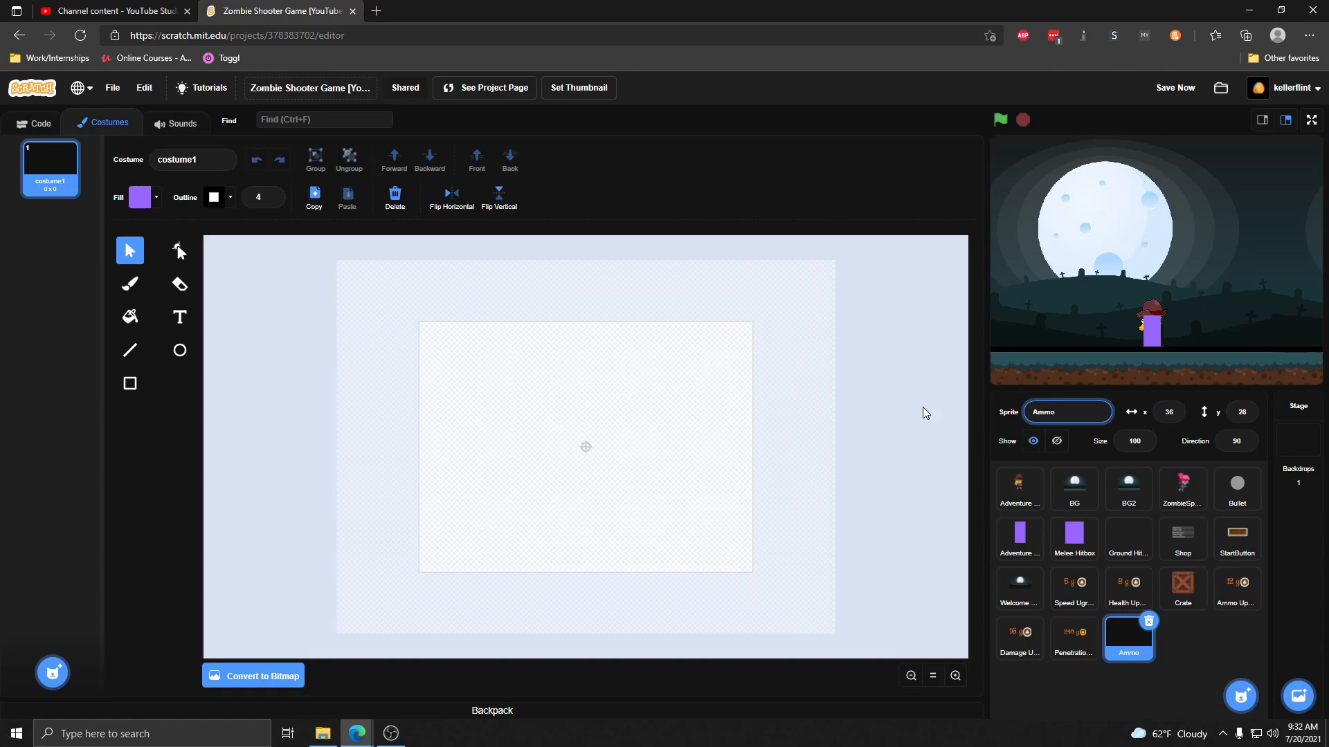
# - Copy the Bullet sprite's grey circle into Ammo as a costume named 1 beside the empty costume 0
pyautogui.click(1237, 487)
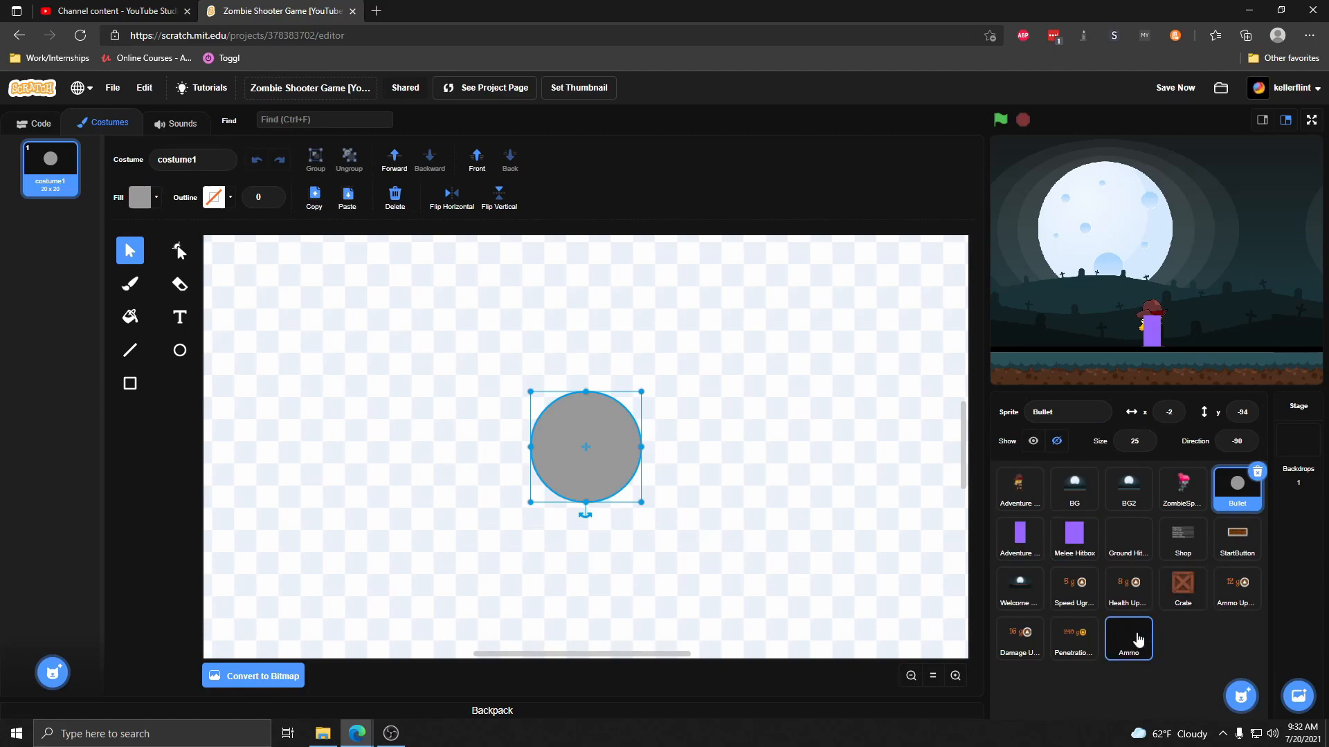
pyautogui.click(1128, 638)
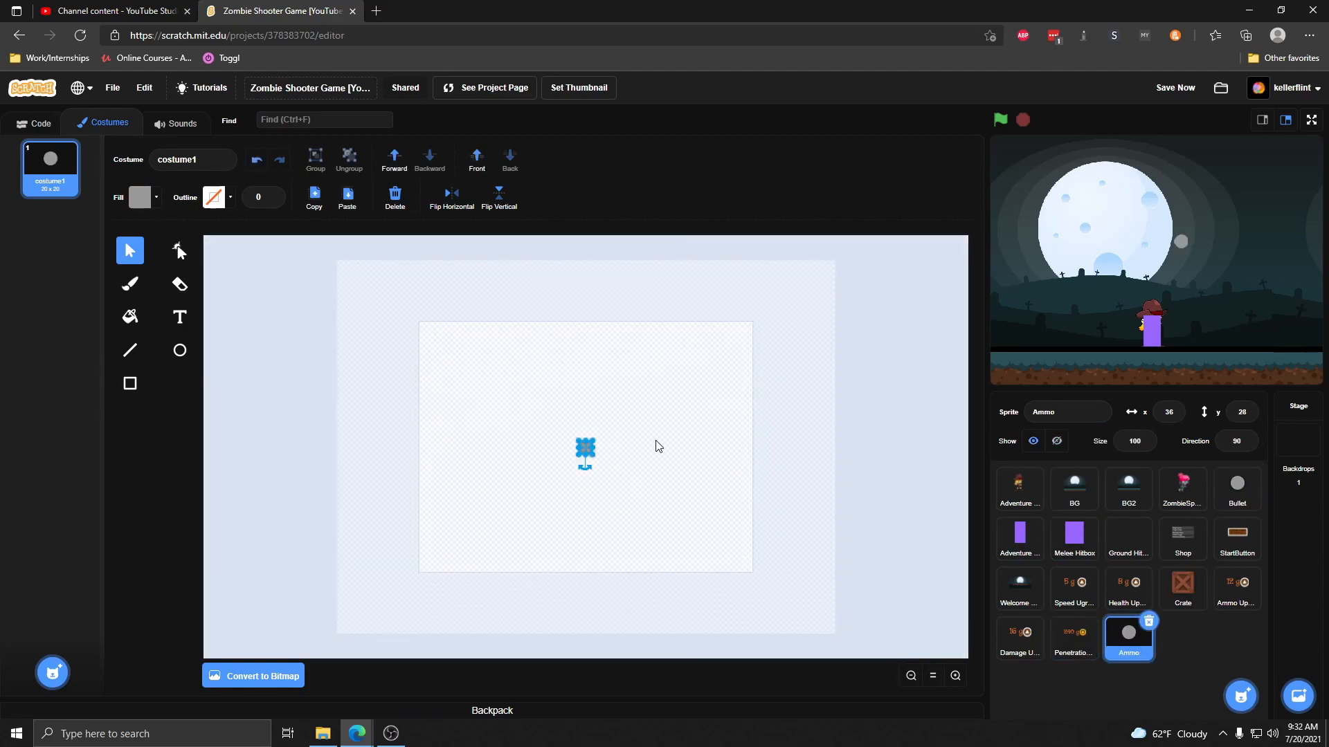
pyautogui.click(201, 161)
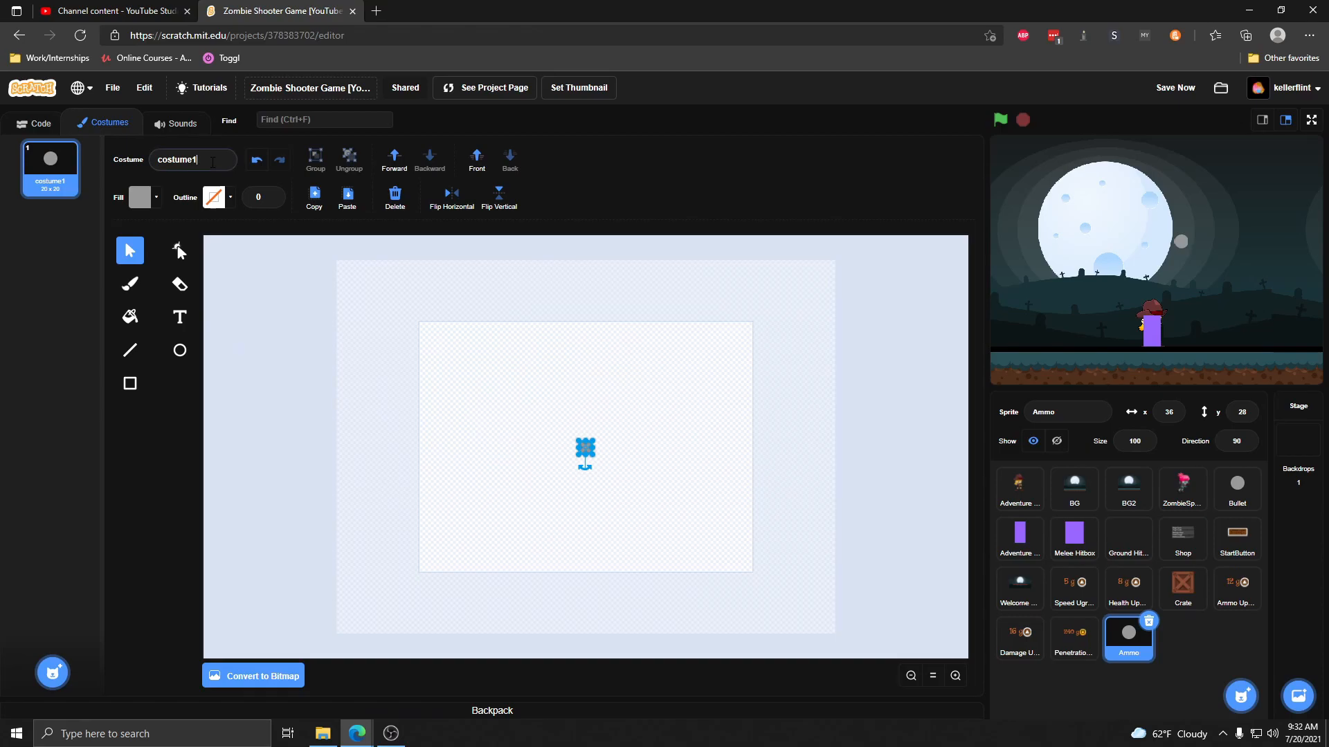
pyautogui.write('1')
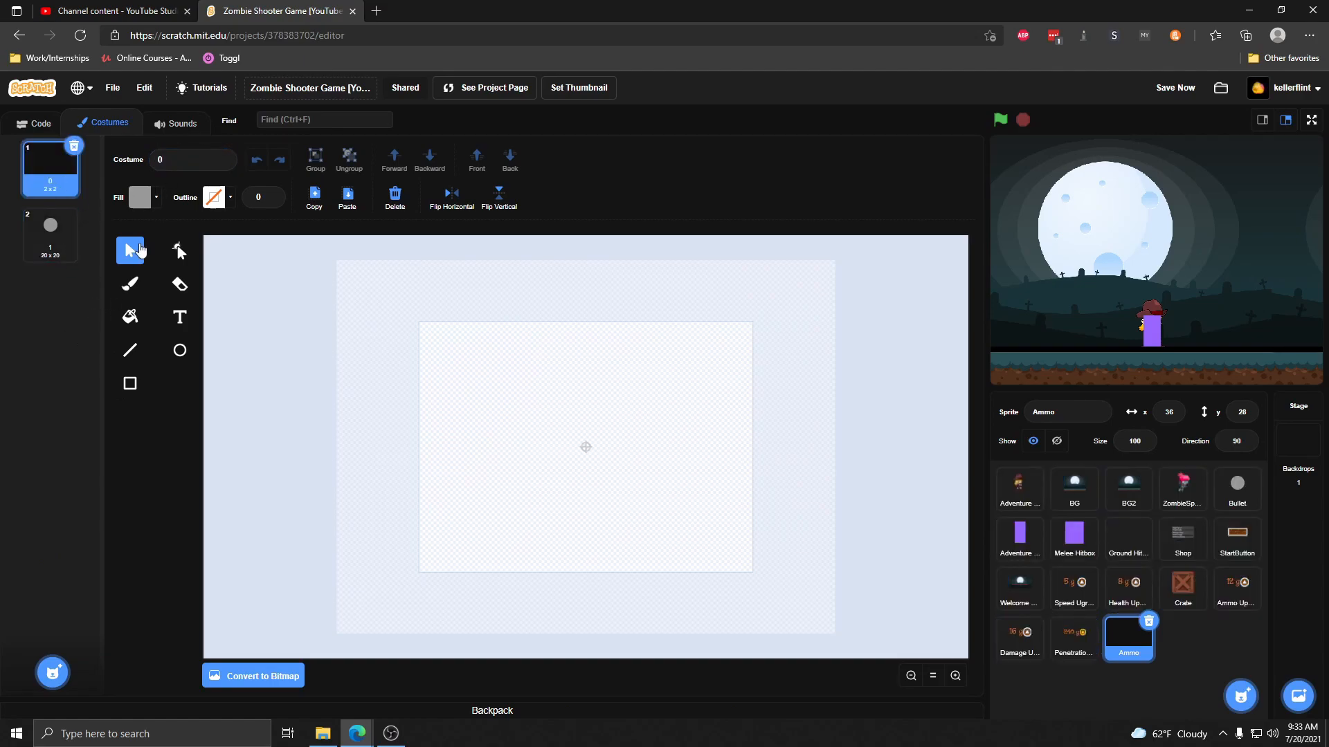
pyautogui.moveTo(588, 451)
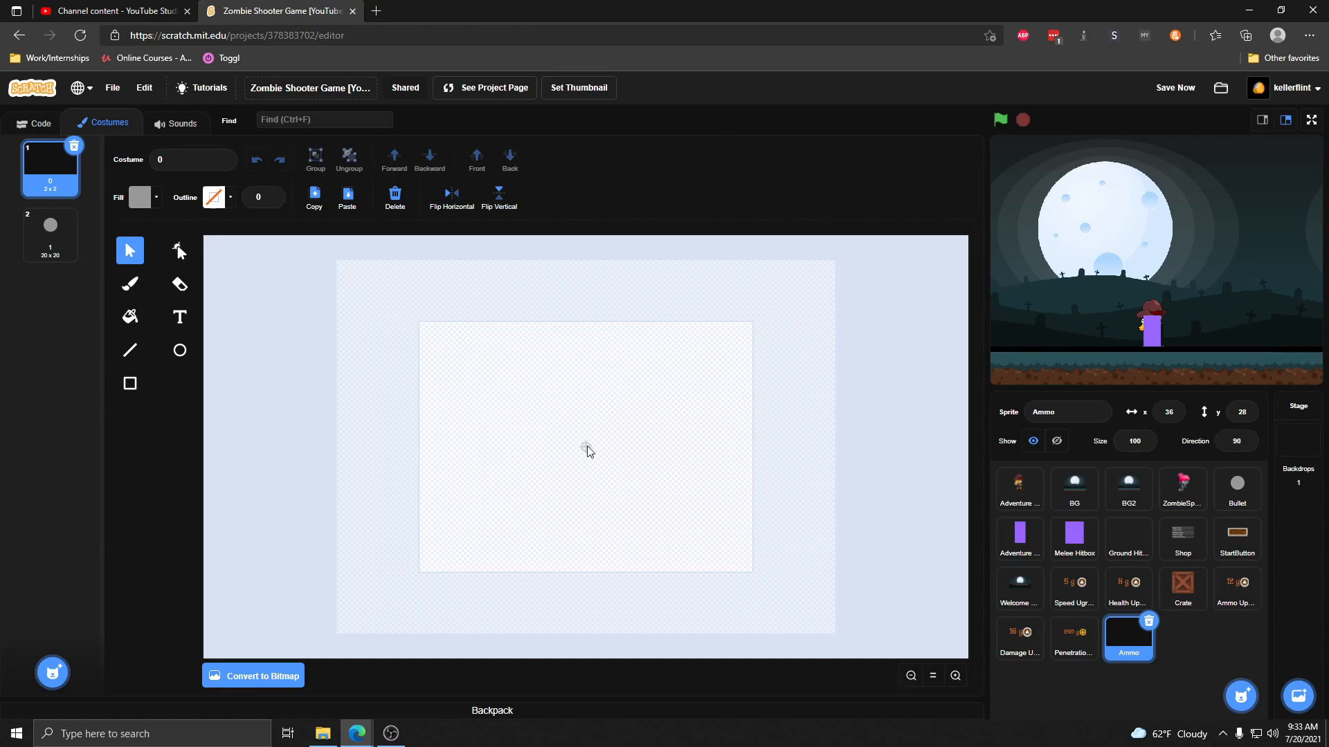
# - Add bullet-row costumes up to 11, grouping each row of grey circles
pyautogui.click(50, 235)
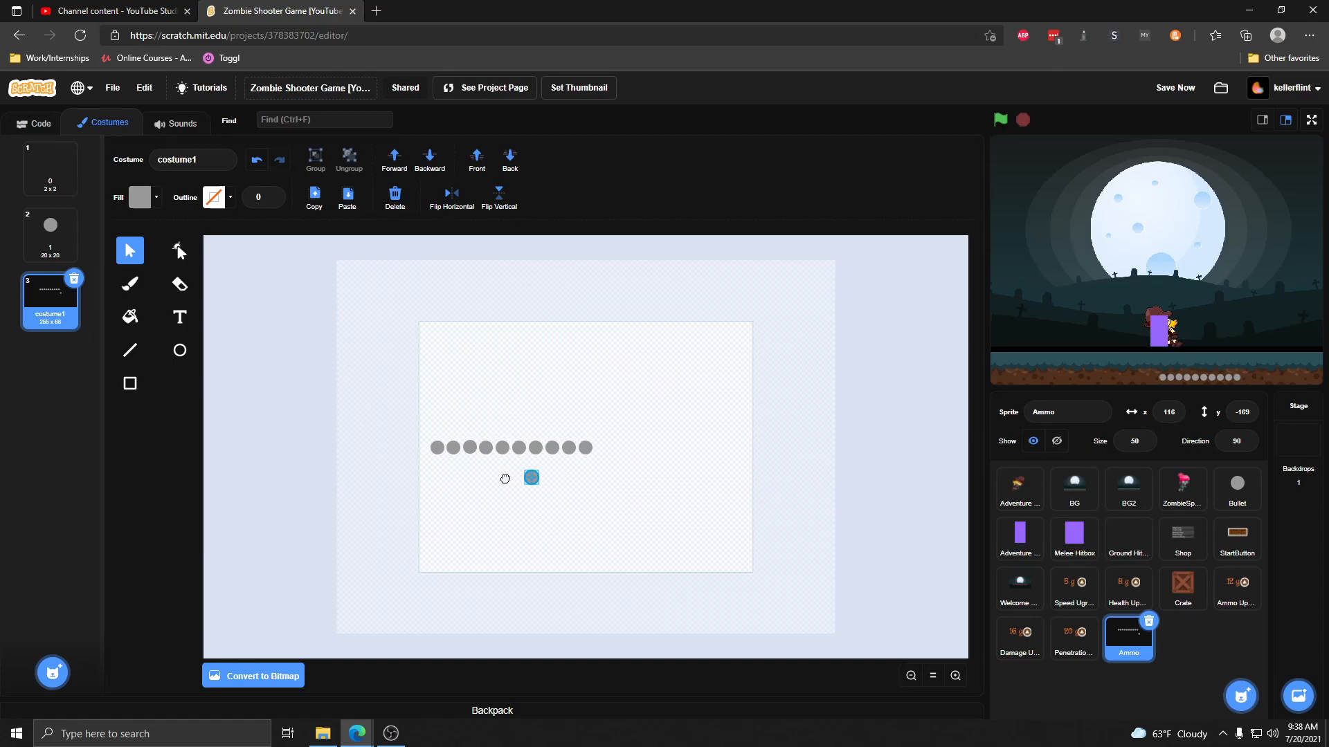
pyautogui.moveTo(530, 478); pyautogui.dragTo(584, 447)
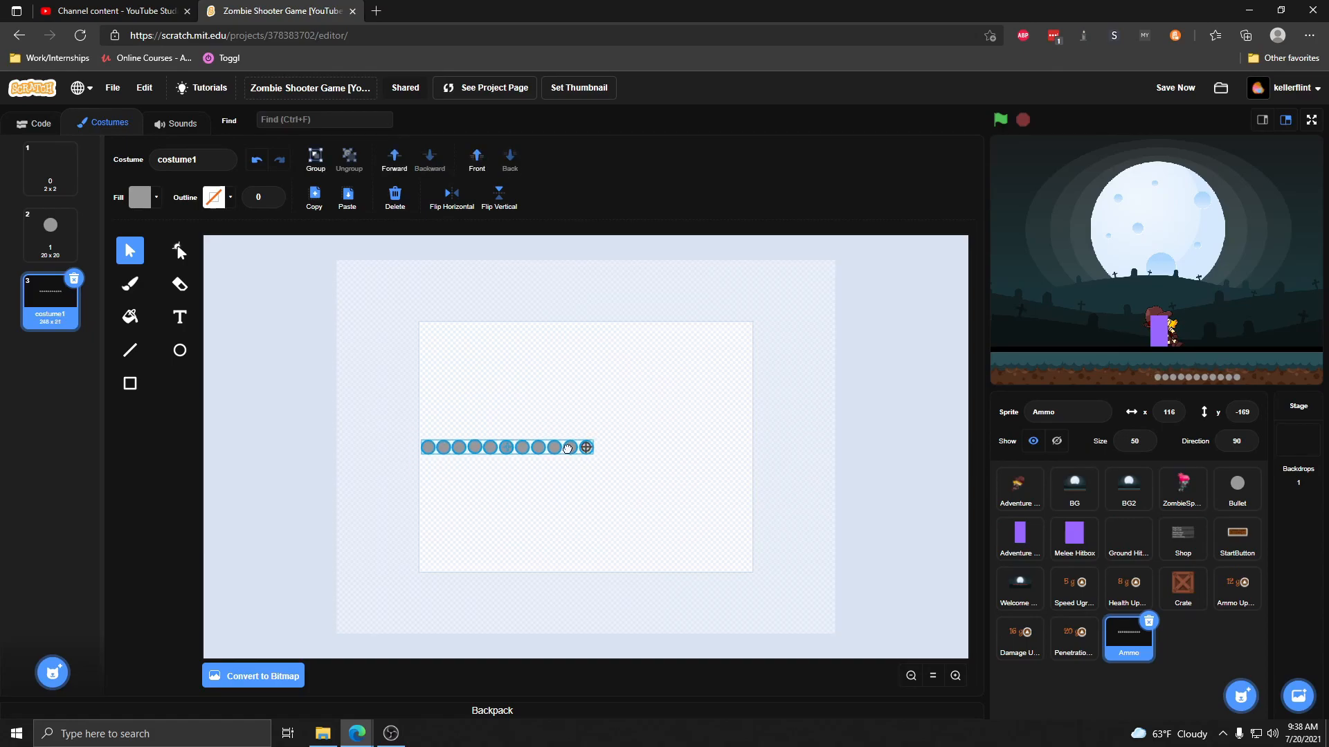
pyautogui.click(50, 234)
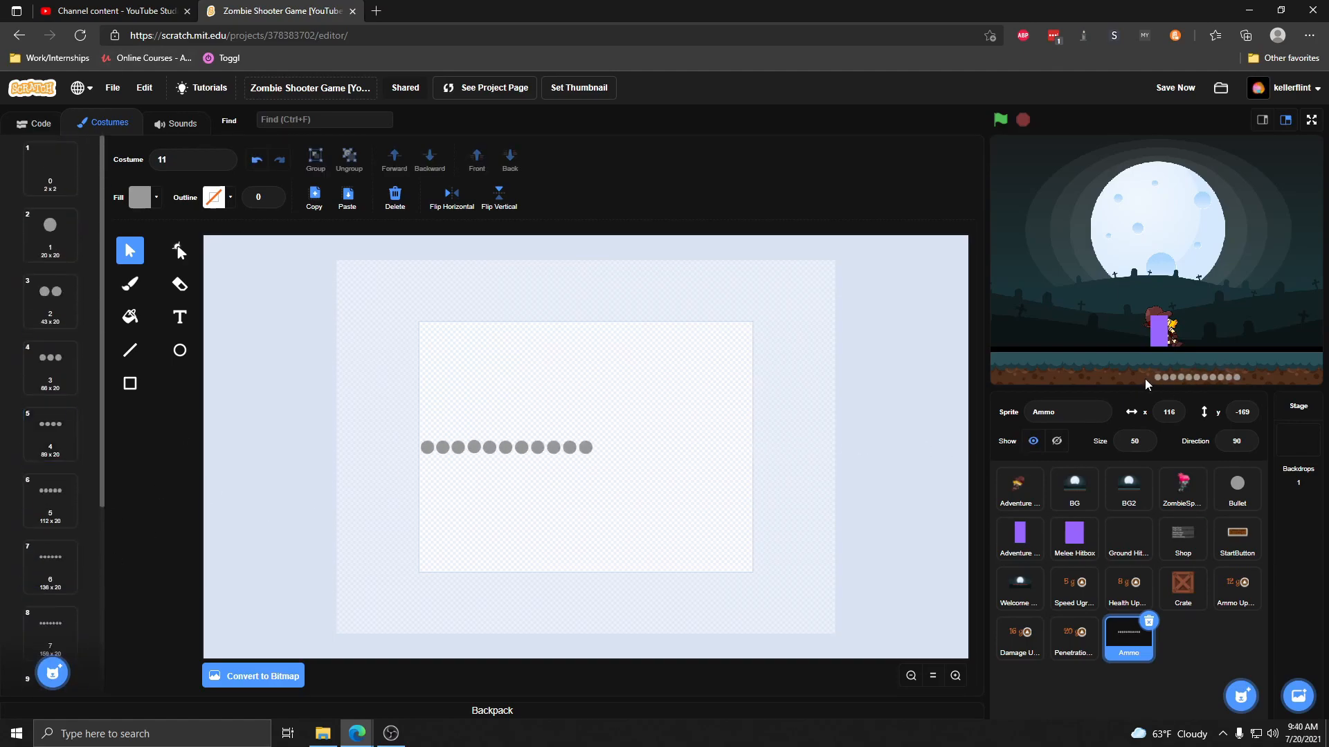
pyautogui.moveTo(1192, 385)
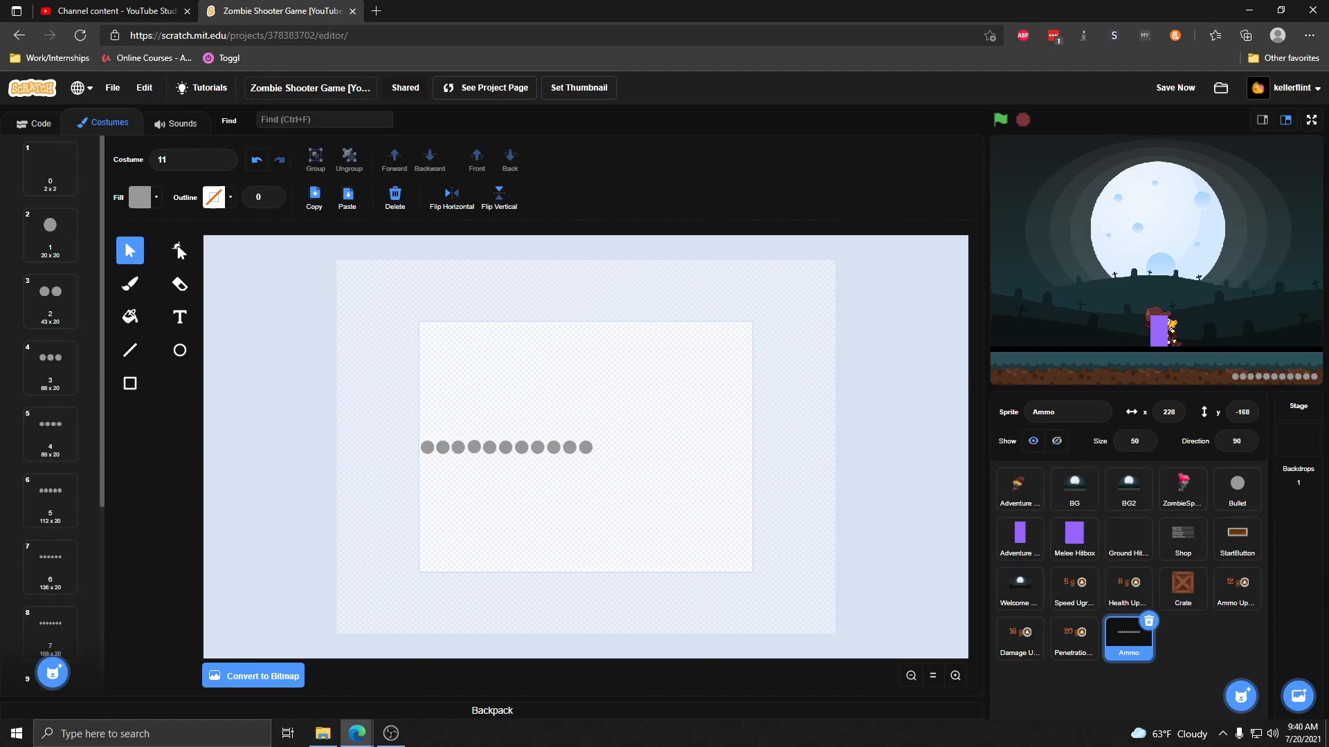
# - Give Ammo a green-flag script that hides it, goes to front, and moves to x 228, y -168
pyautogui.click(33, 122)
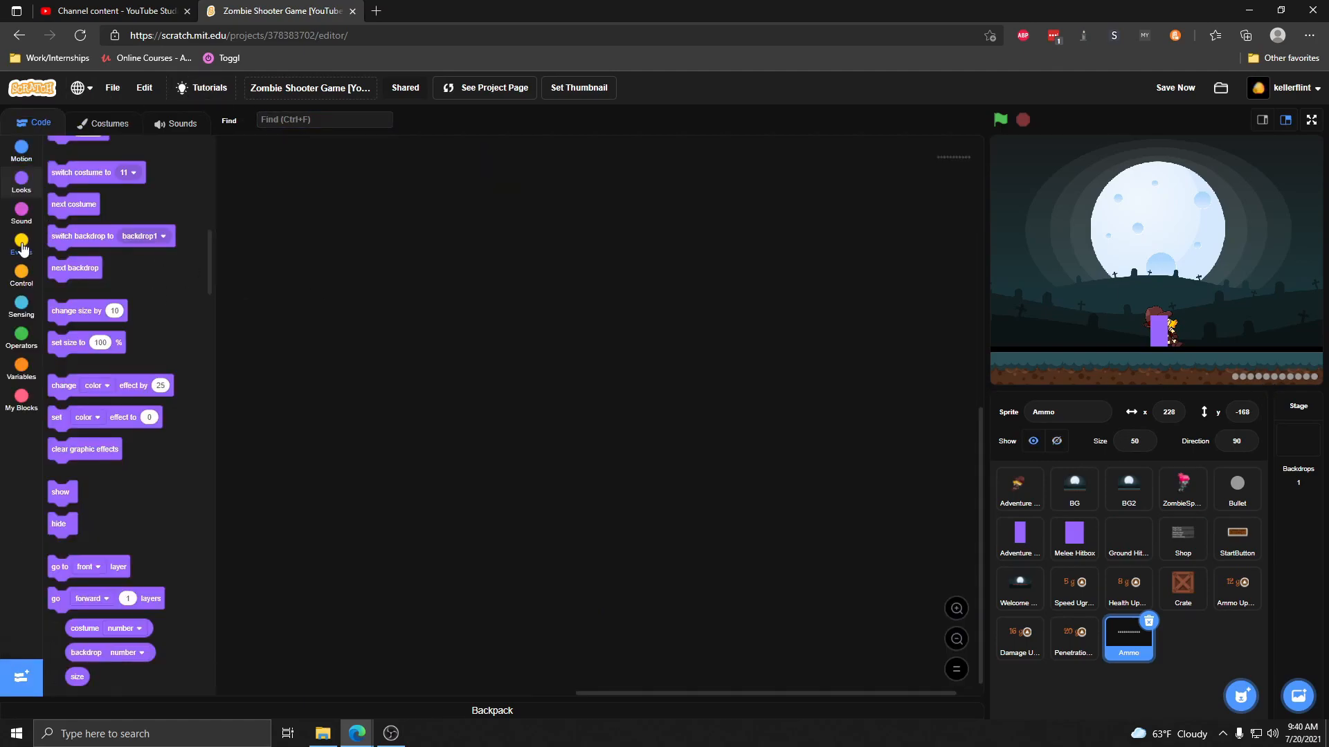
pyautogui.click(21, 246)
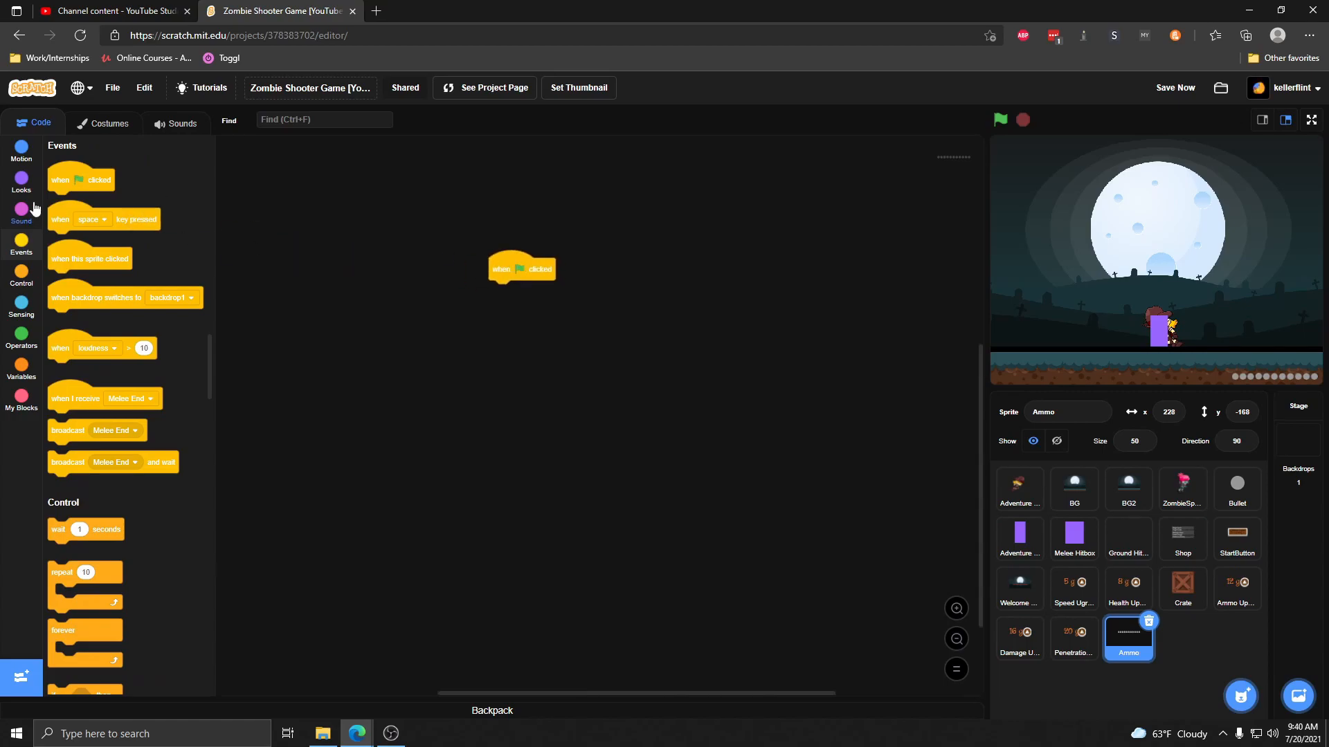
pyautogui.click(21, 177)
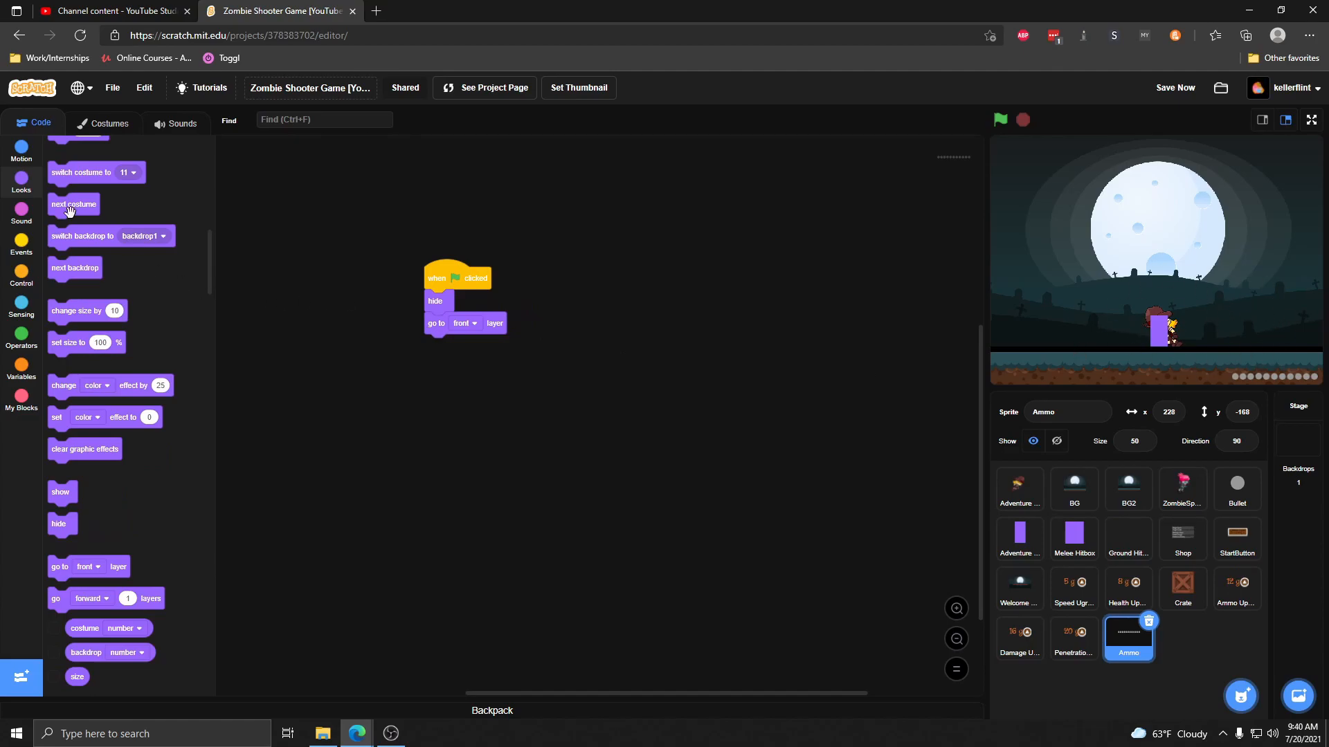
pyautogui.click(20, 151)
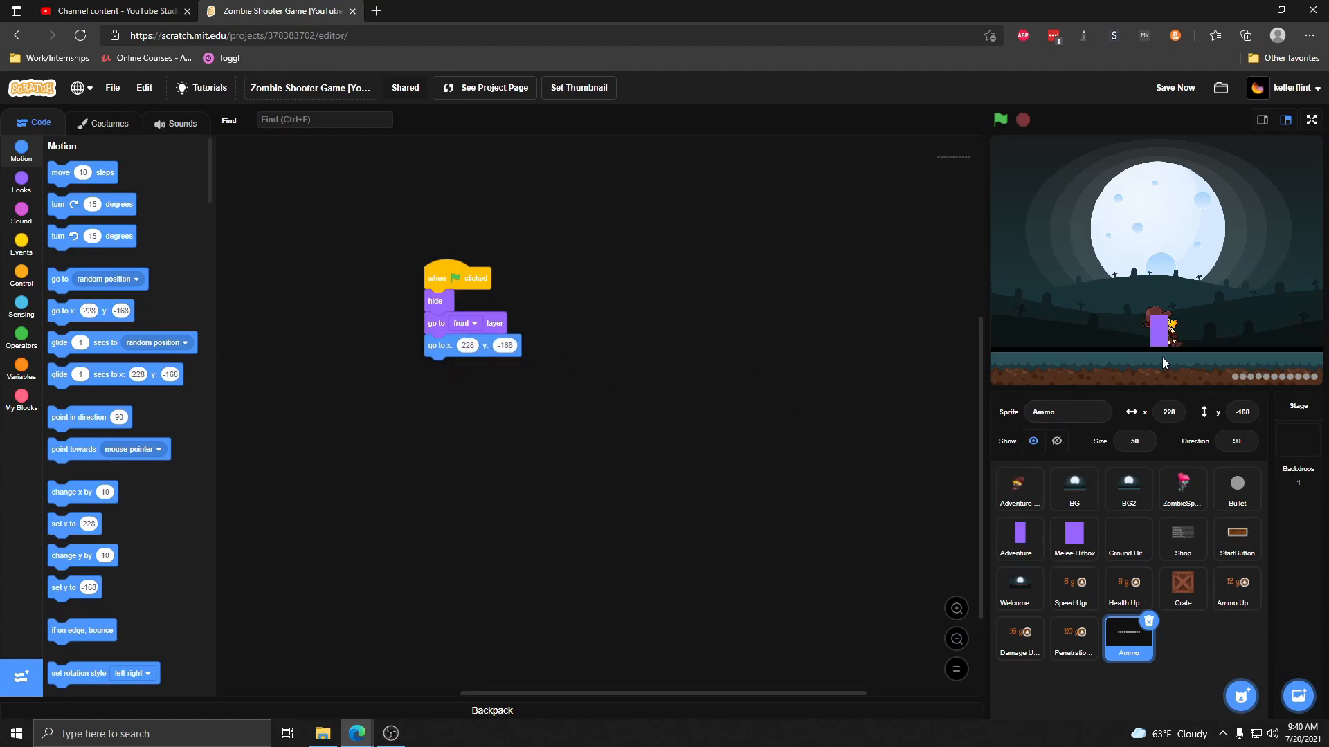
# - Run the project and start the game past the title screen
pyautogui.click(999, 119)
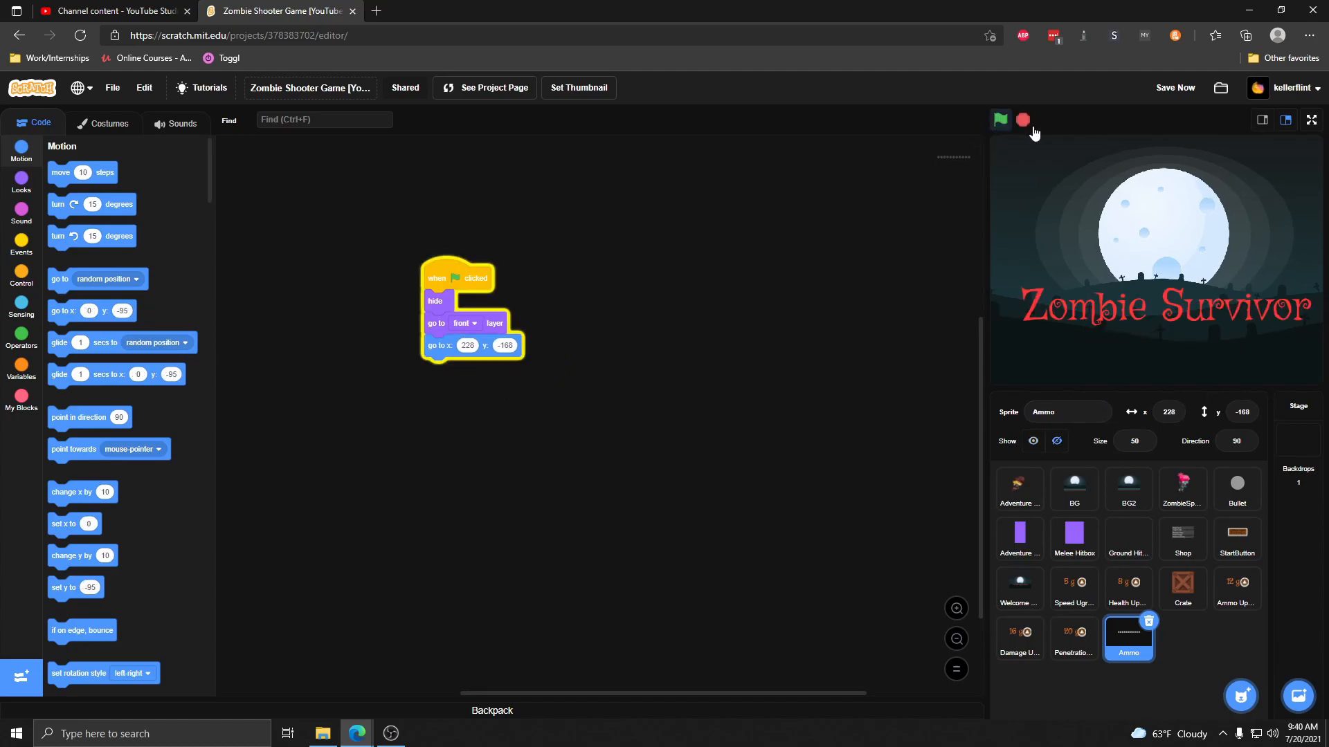
pyautogui.click(1001, 119)
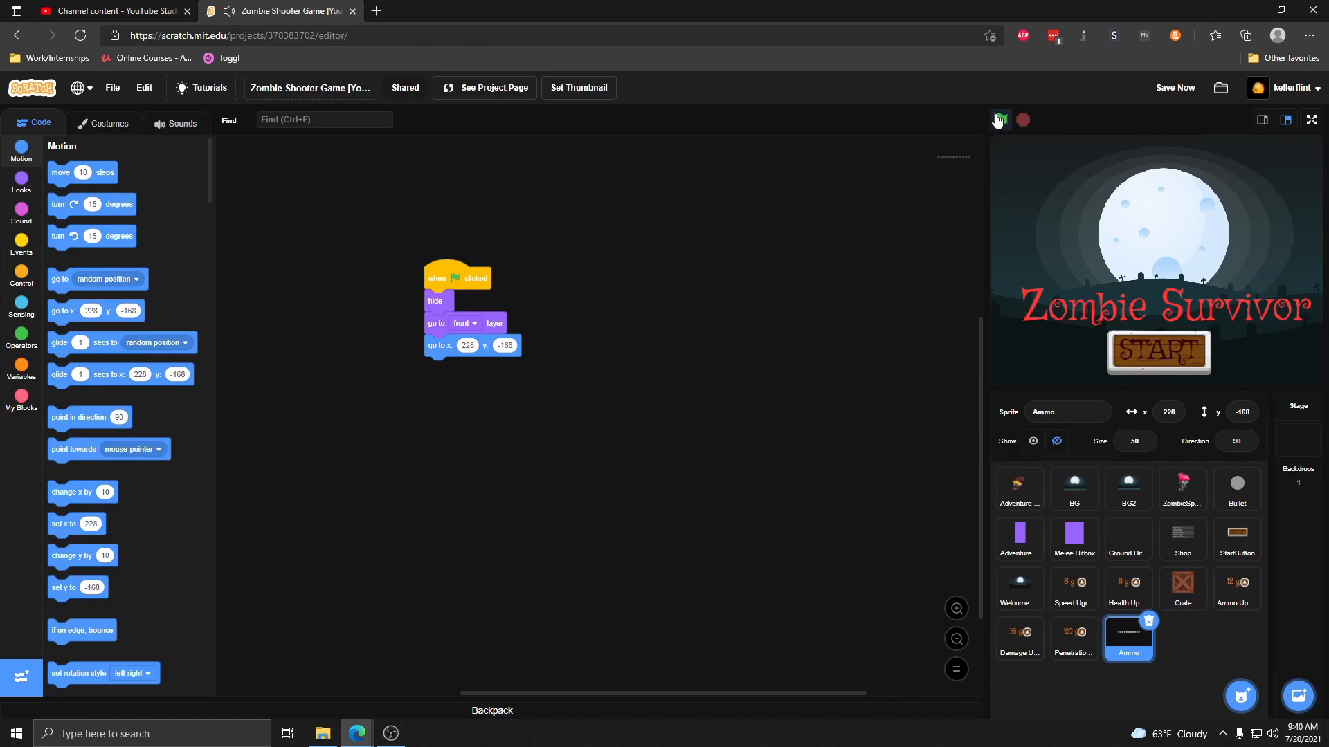
pyautogui.click(999, 119)
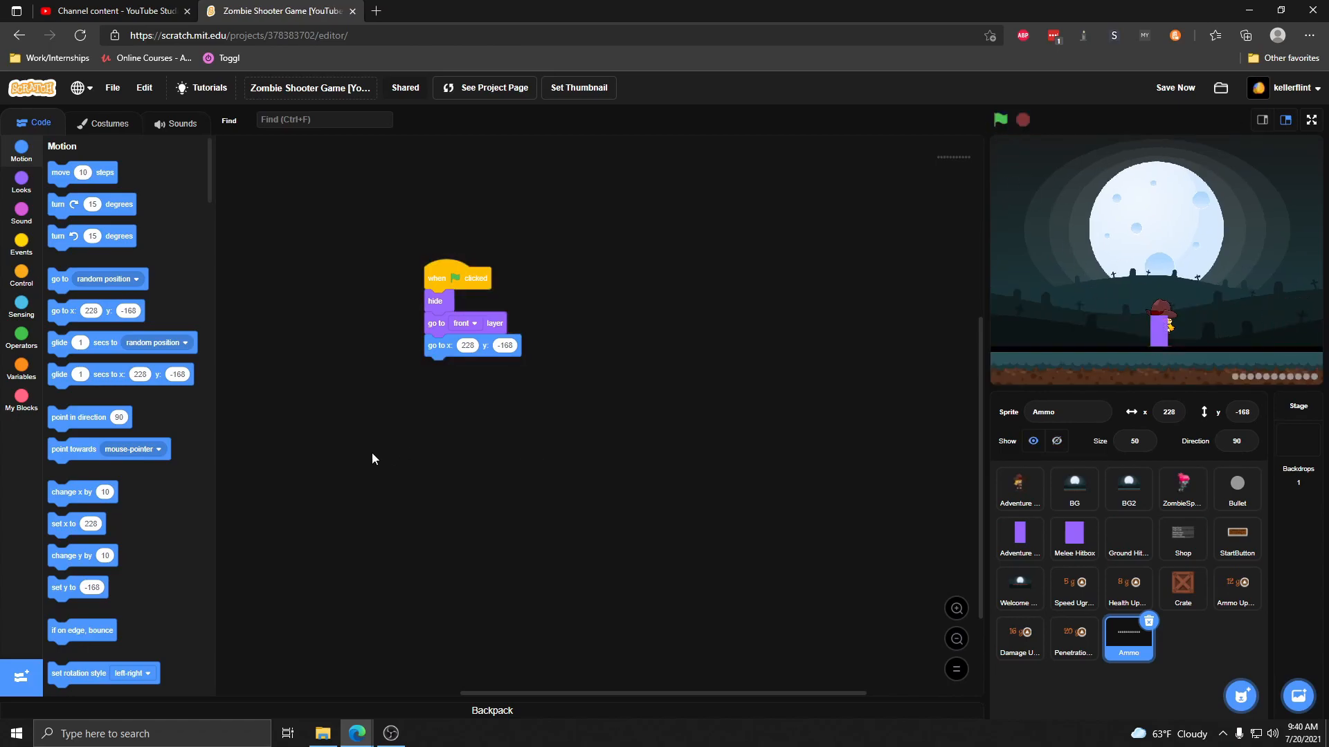
# - Add a forever if-else: when state = game show the sprite, otherwise hide it
pyautogui.click(20, 272)
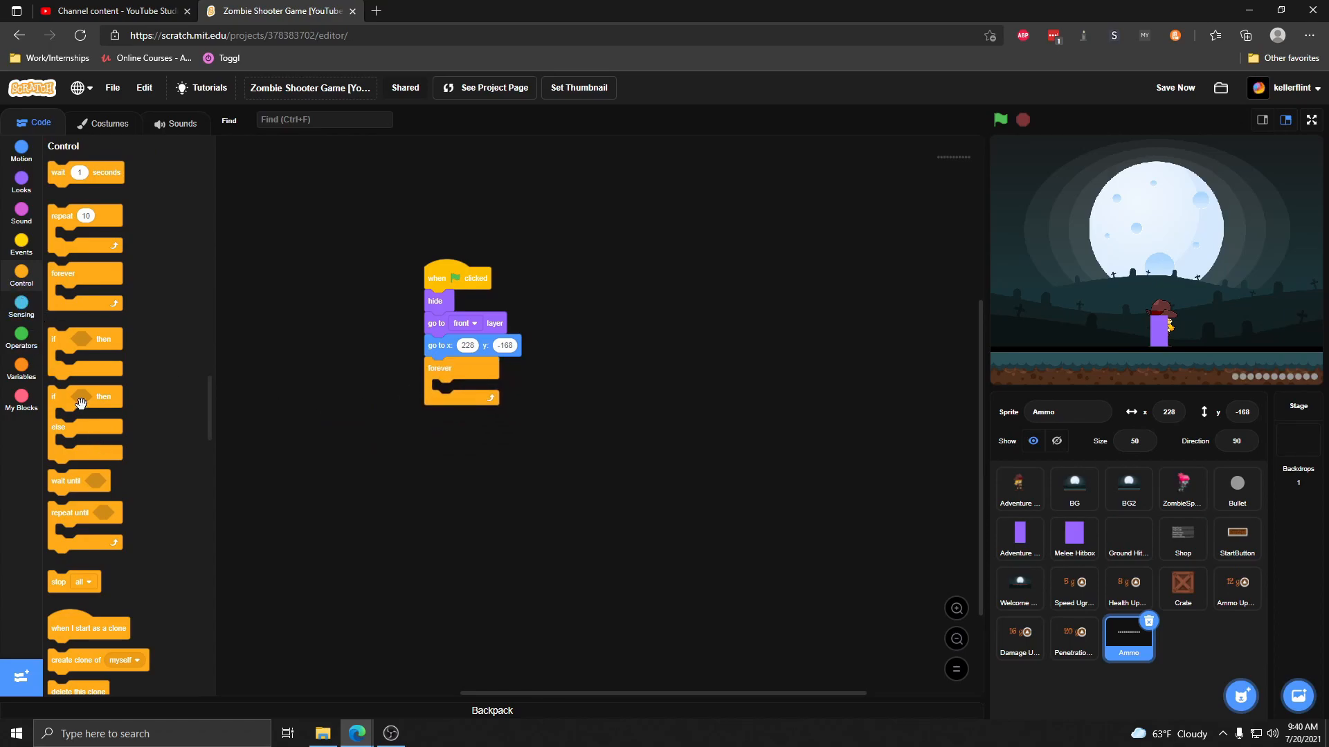
pyautogui.click(20, 337)
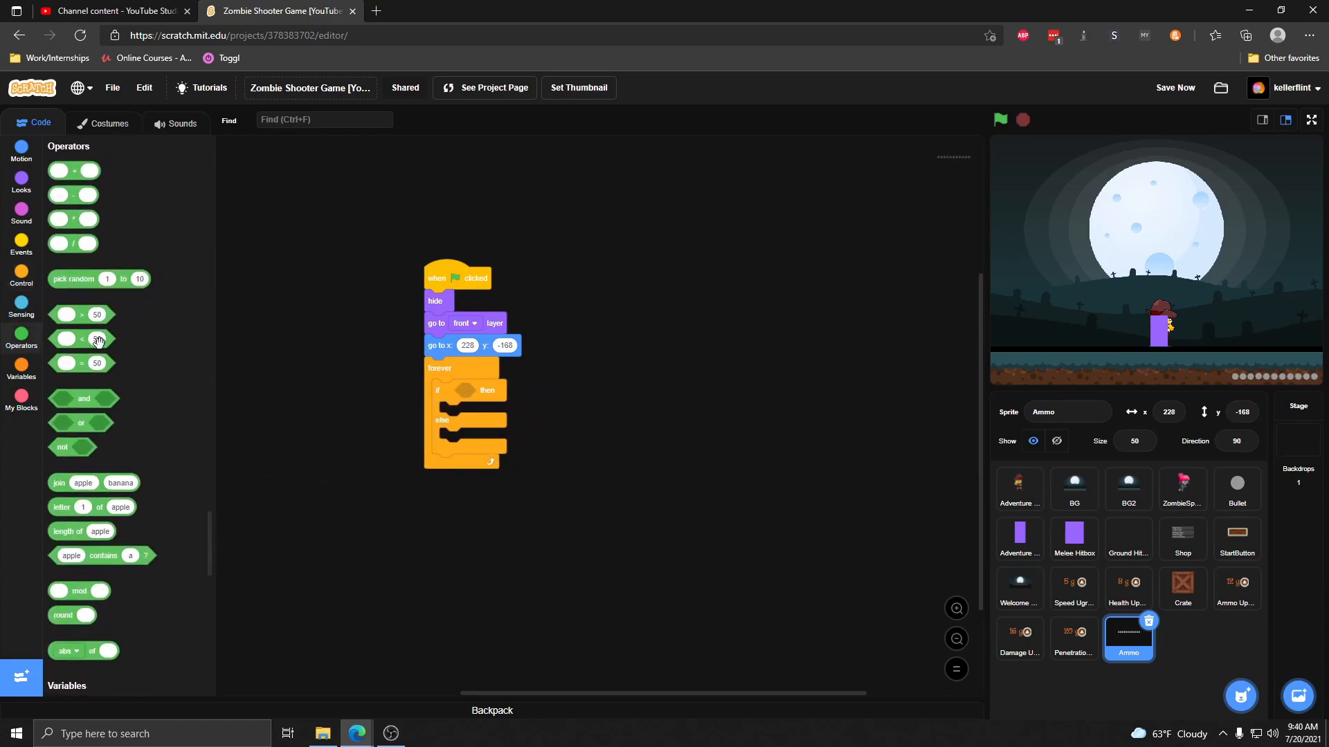
pyautogui.click(20, 365)
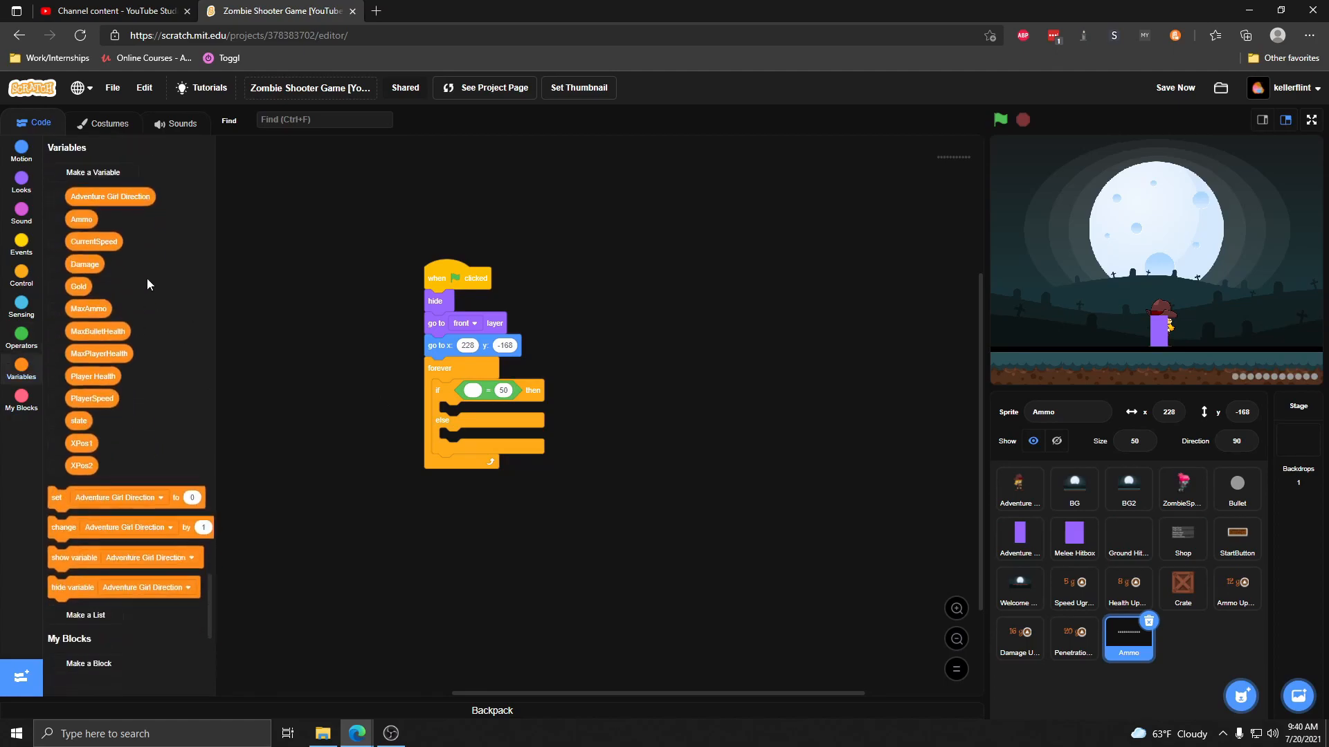
pyautogui.moveTo(78, 420); pyautogui.dragTo(479, 392)
pyautogui.write('game')
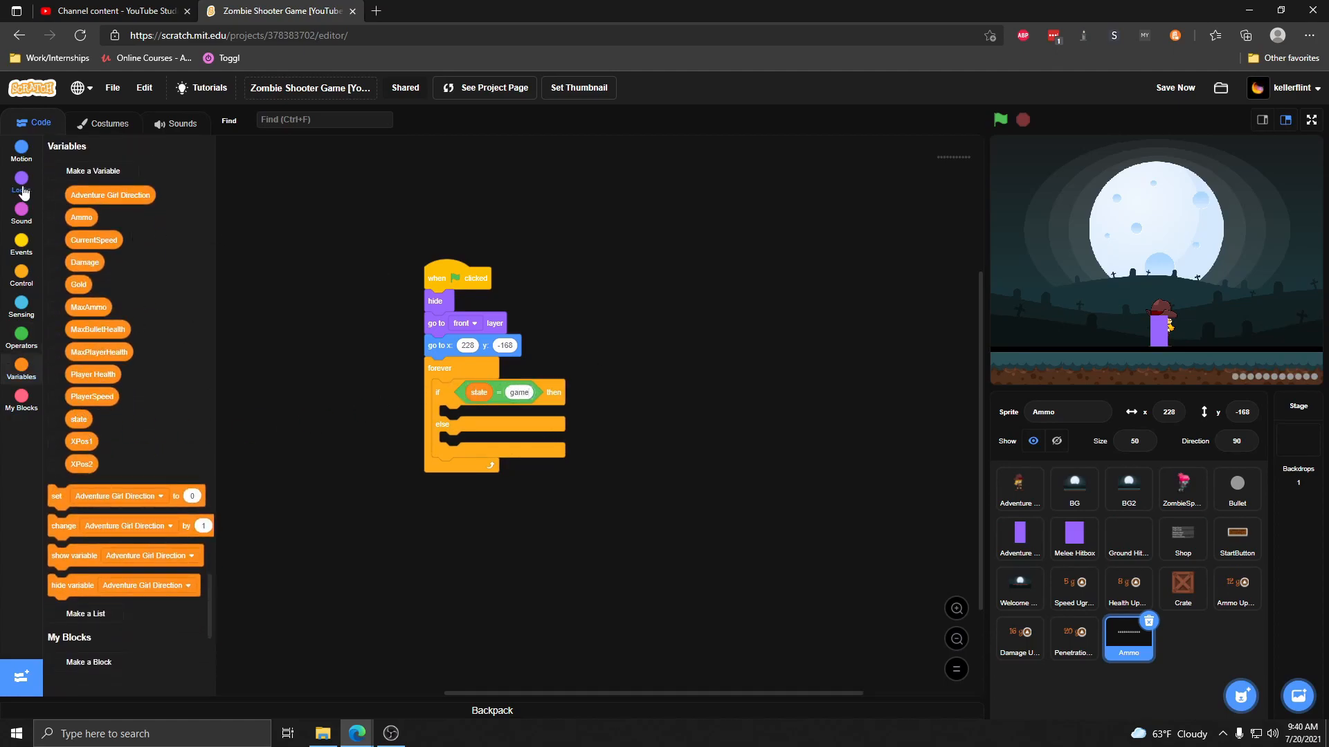
pyautogui.click(20, 181)
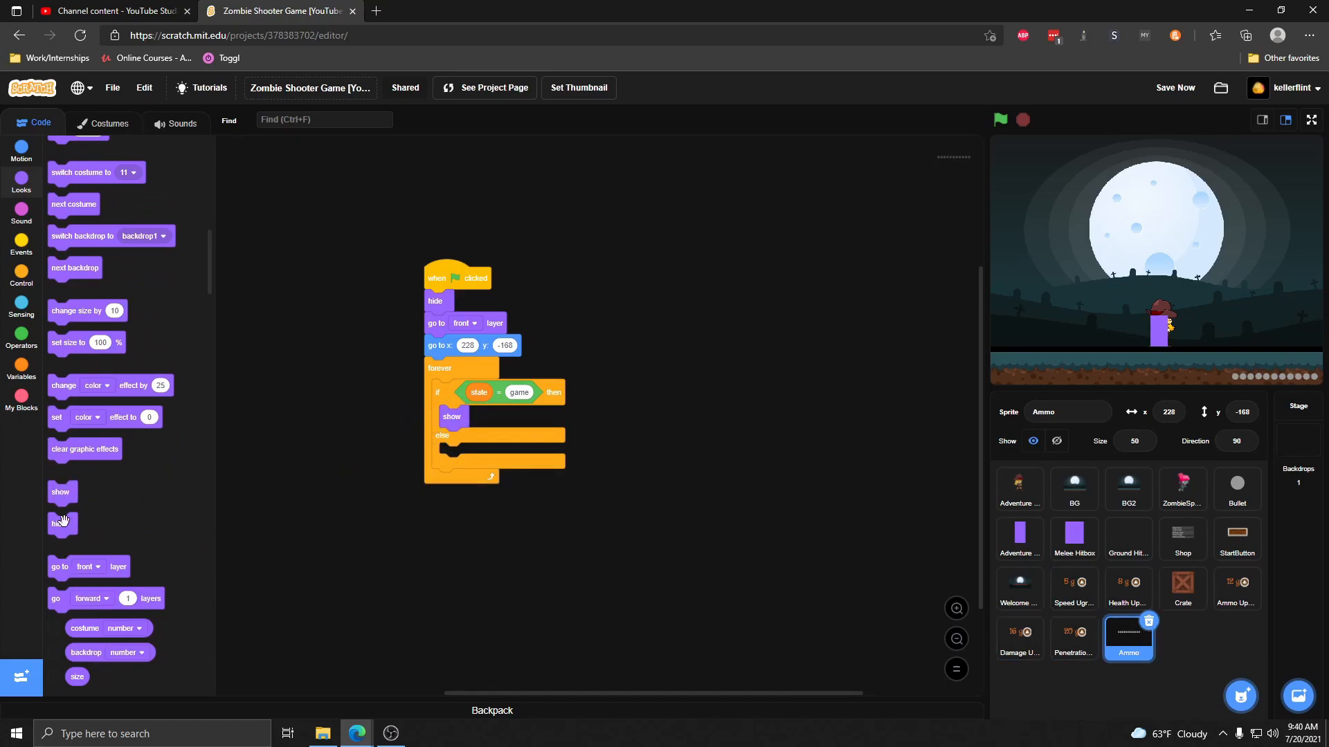
pyautogui.moveTo(62, 522); pyautogui.dragTo(450, 454)
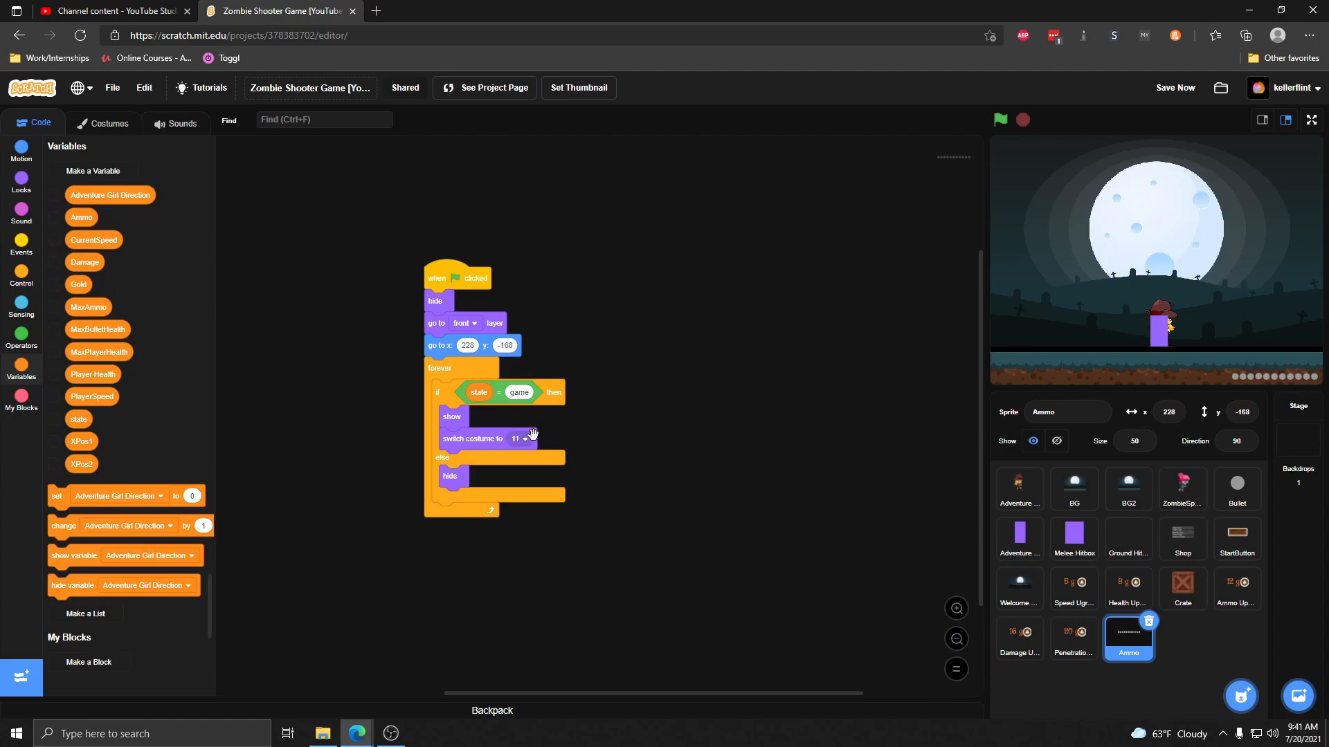
# - Switch costume to the Ammo variable inside the game branch and run the project
pyautogui.click(108, 122)
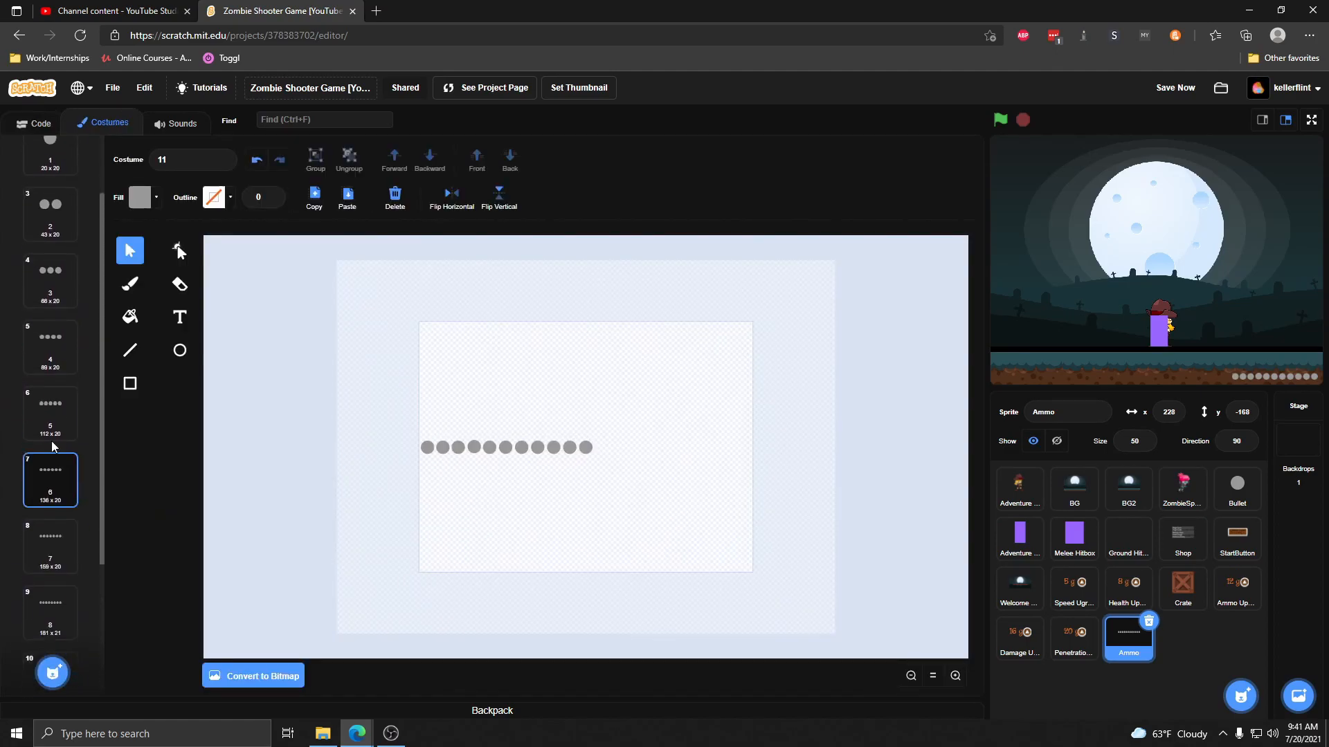
pyautogui.click(33, 121)
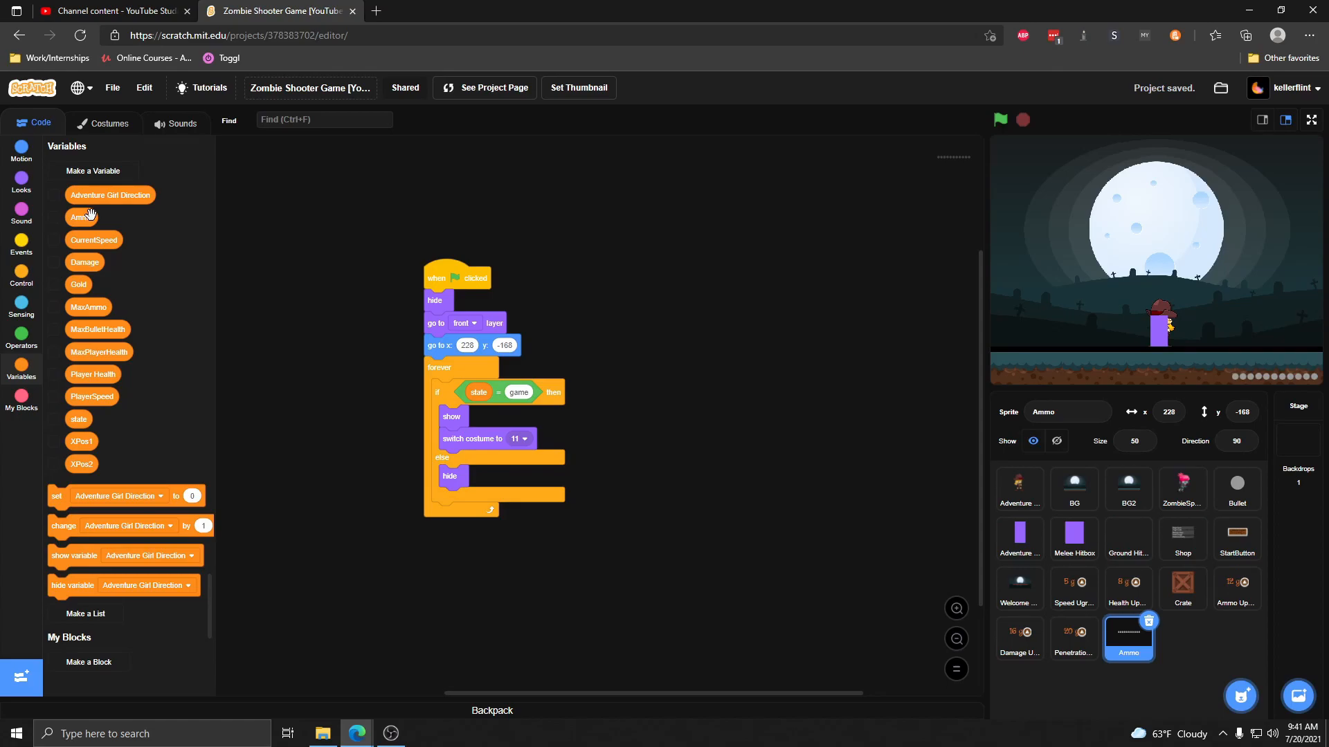
pyautogui.click(519, 439)
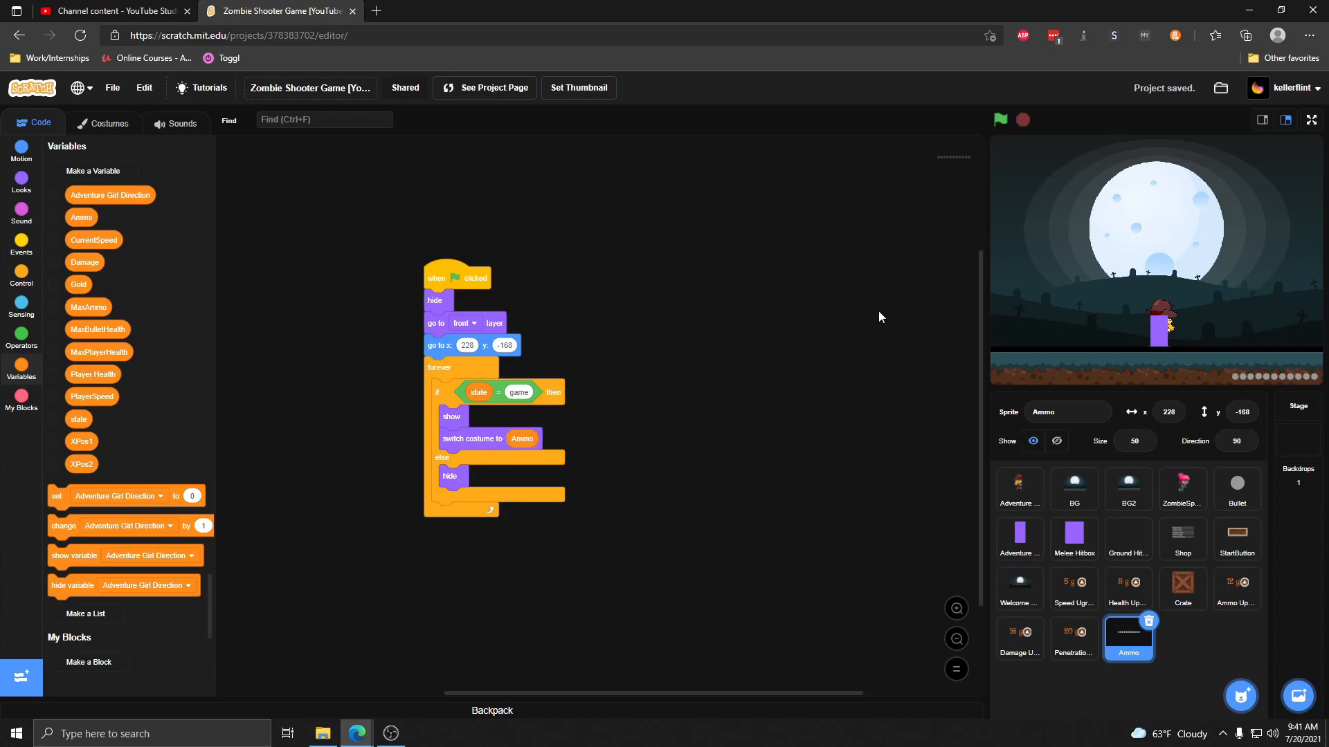
pyautogui.click(999, 119)
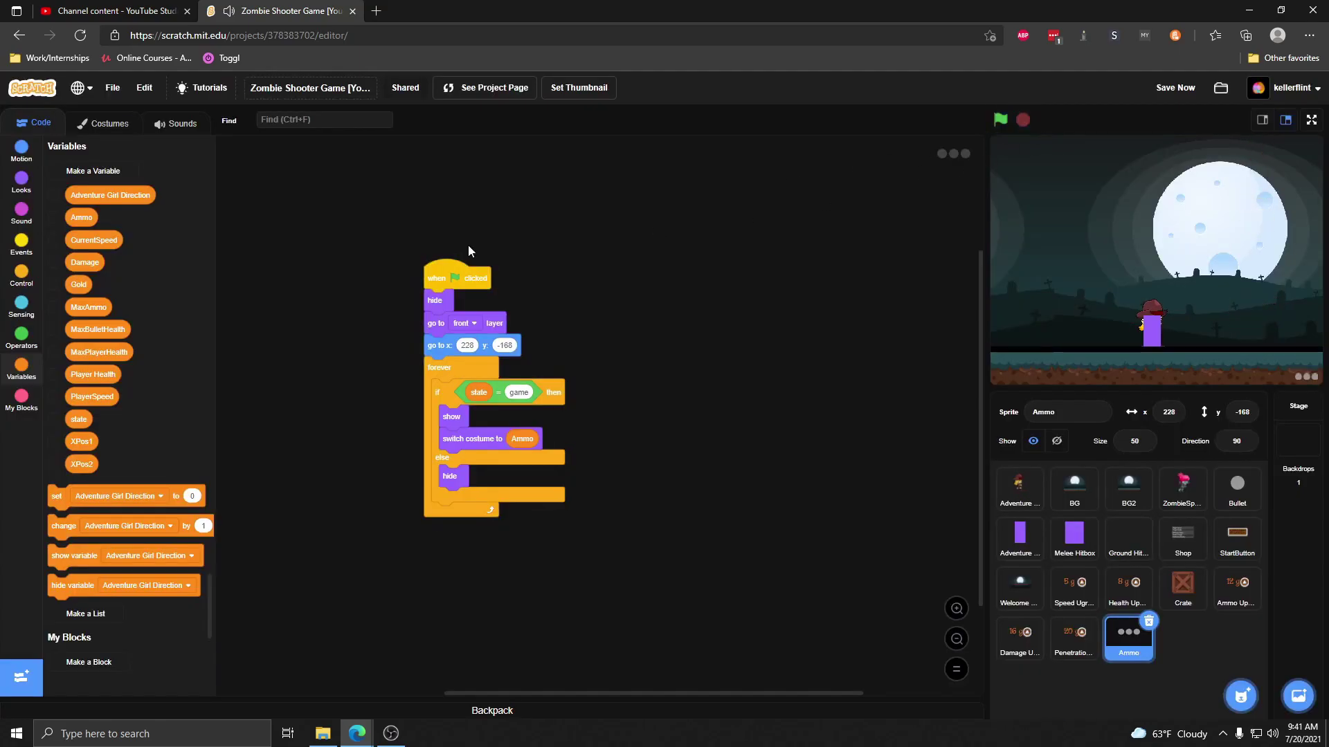
# - Compare the numbered costumes 0, 2, 3 and 11 and leave the Ammo reporter detached beside the script
pyautogui.click(109, 122)
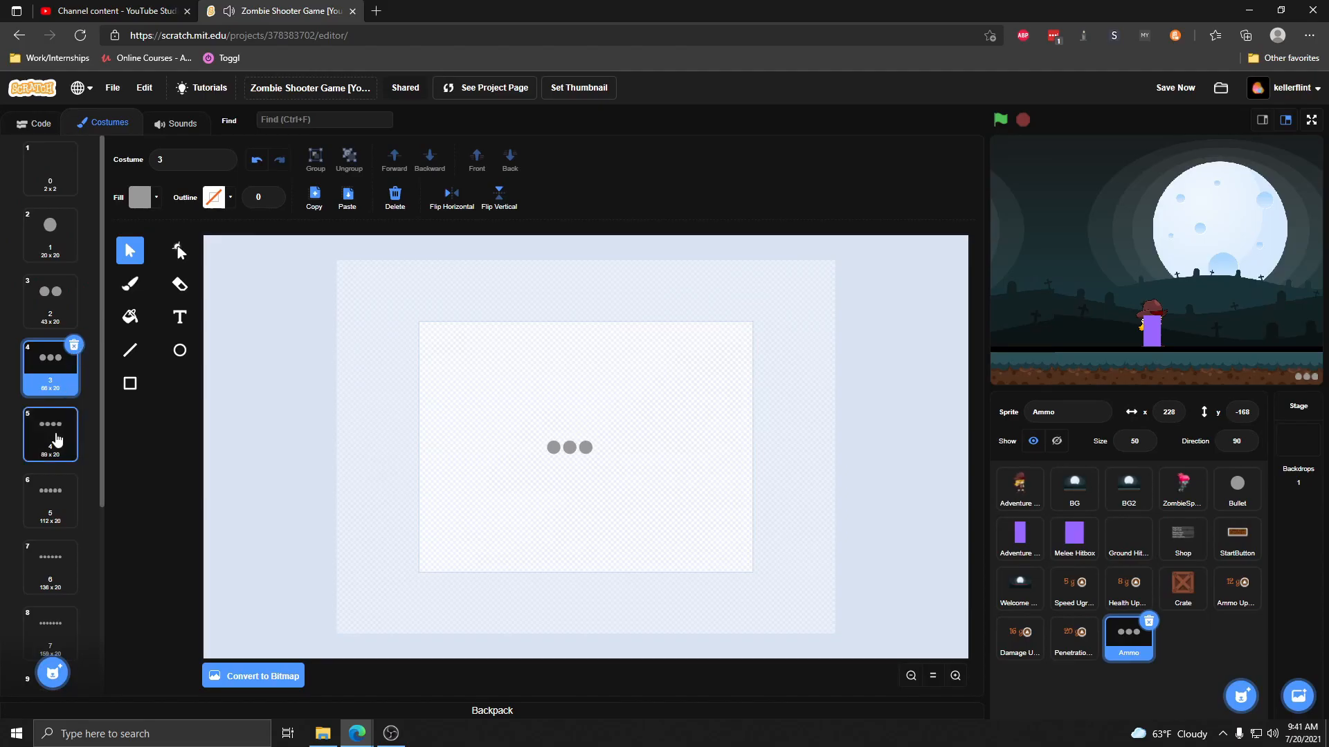
pyautogui.click(33, 122)
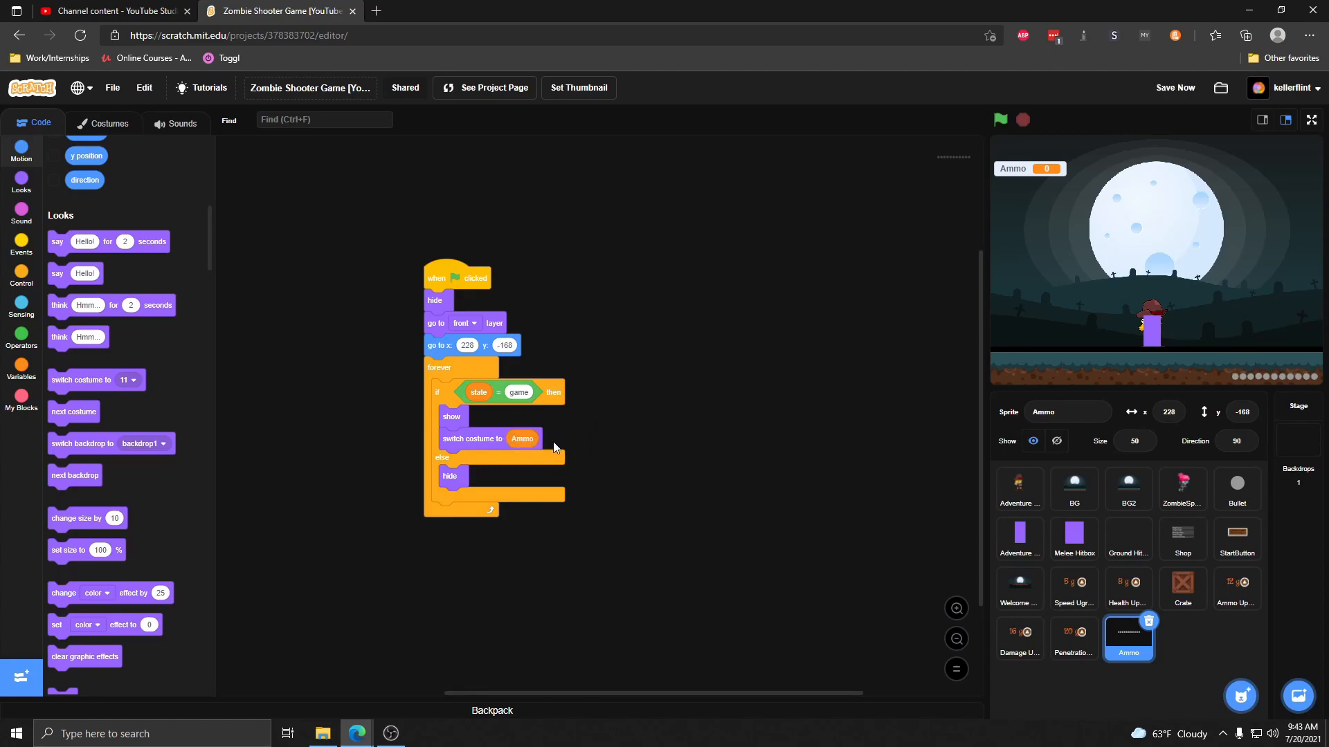
pyautogui.moveTo(485, 440)
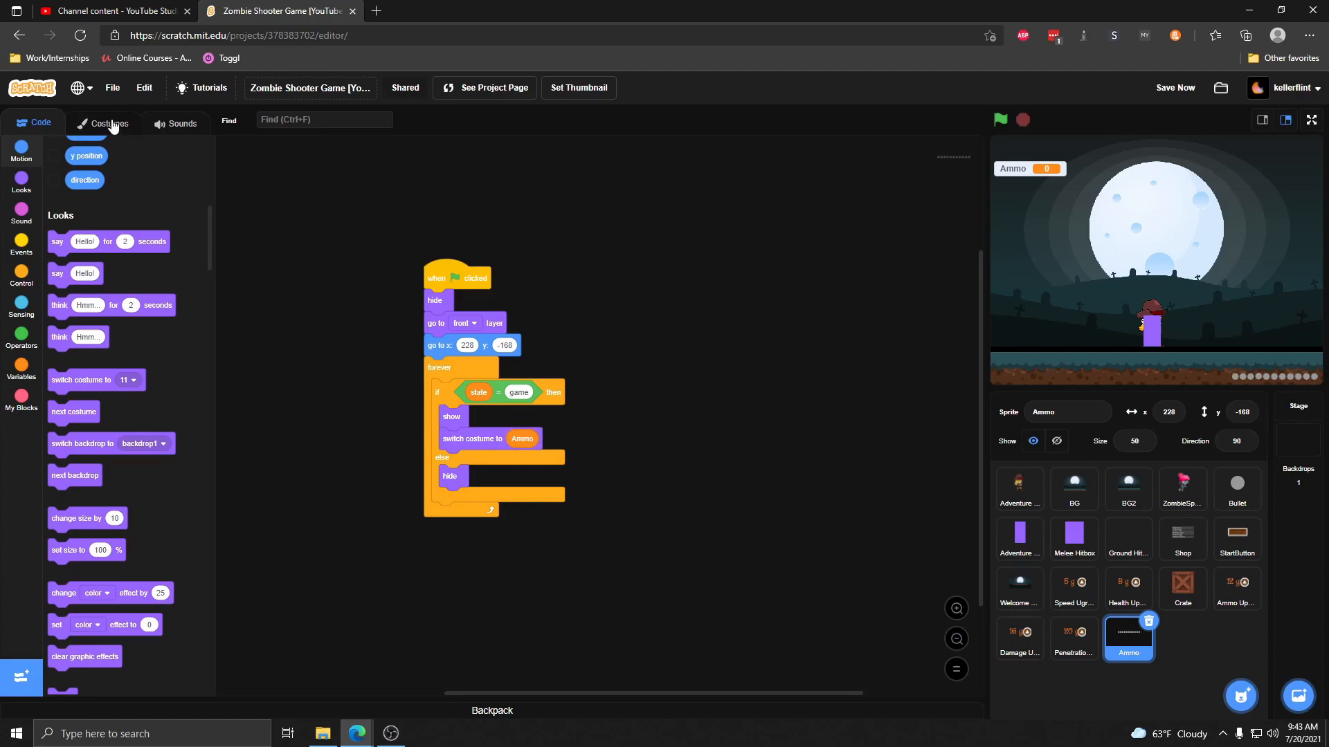
pyautogui.click(108, 122)
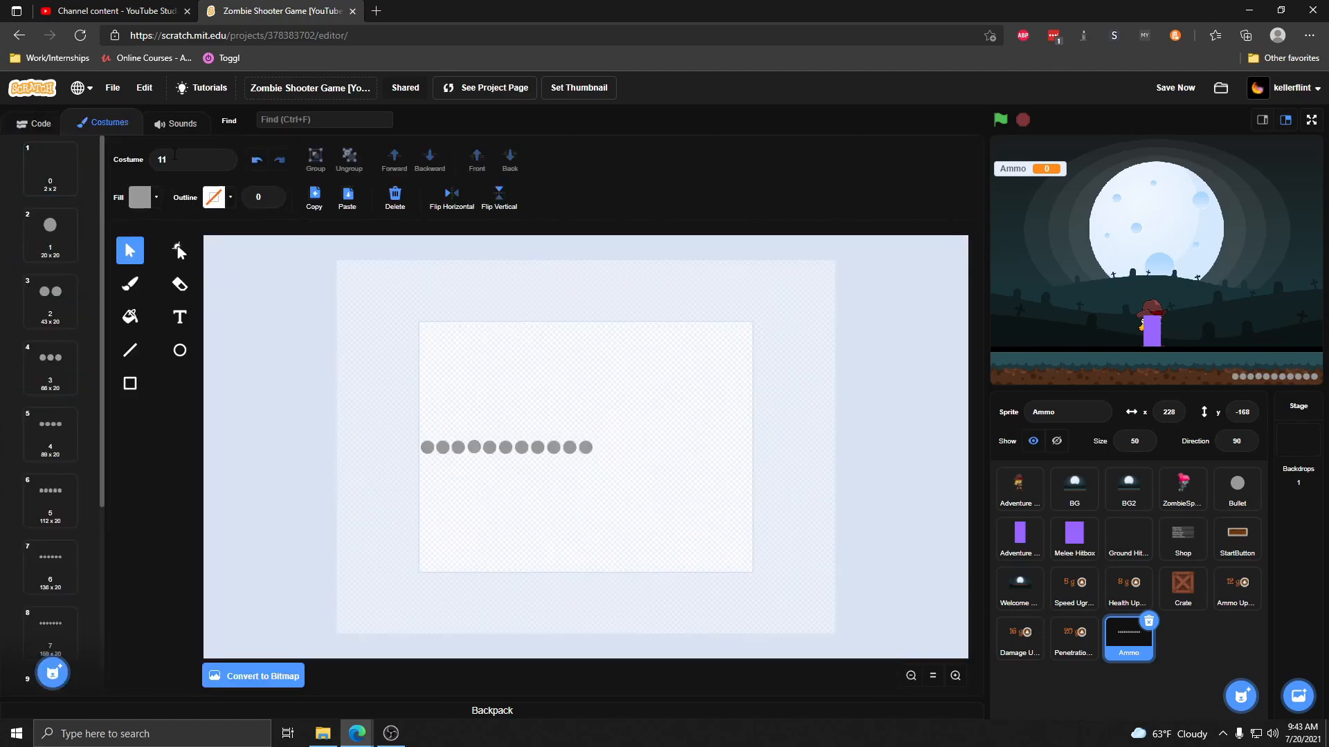
pyautogui.click(50, 168)
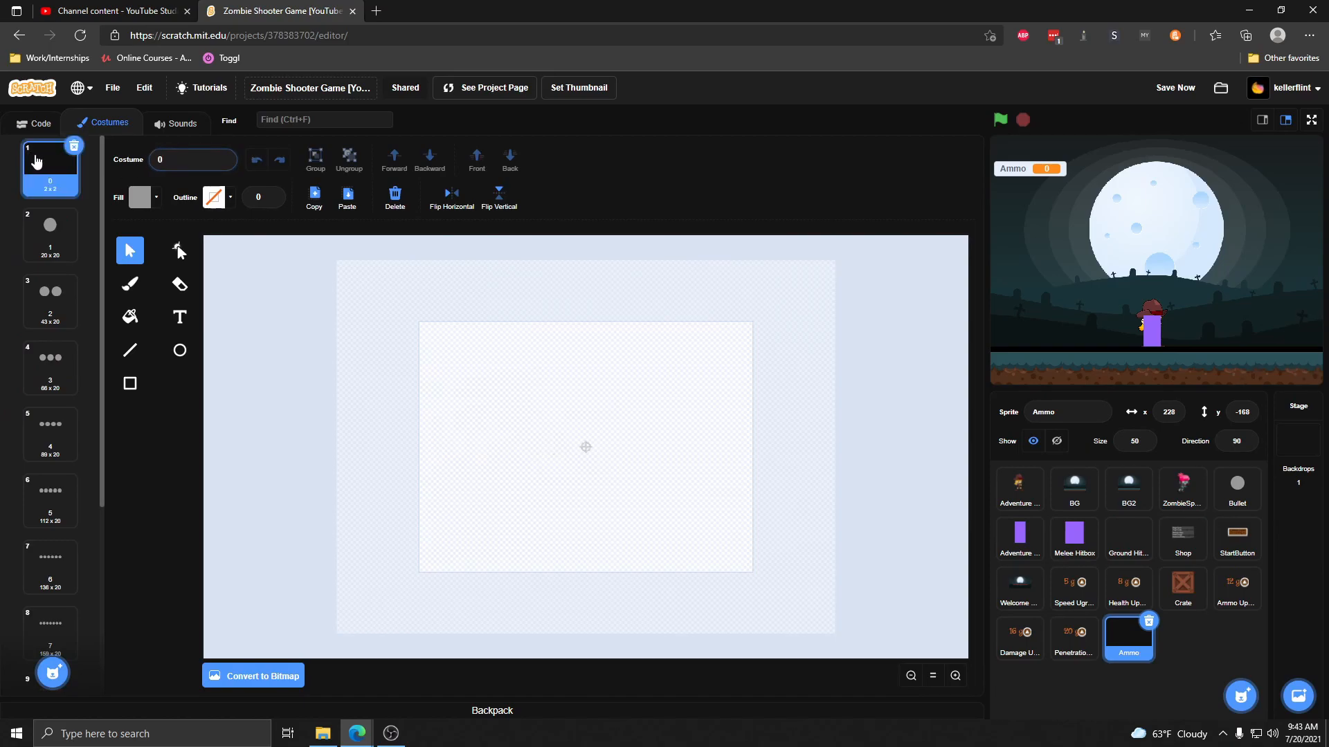
pyautogui.click(50, 299)
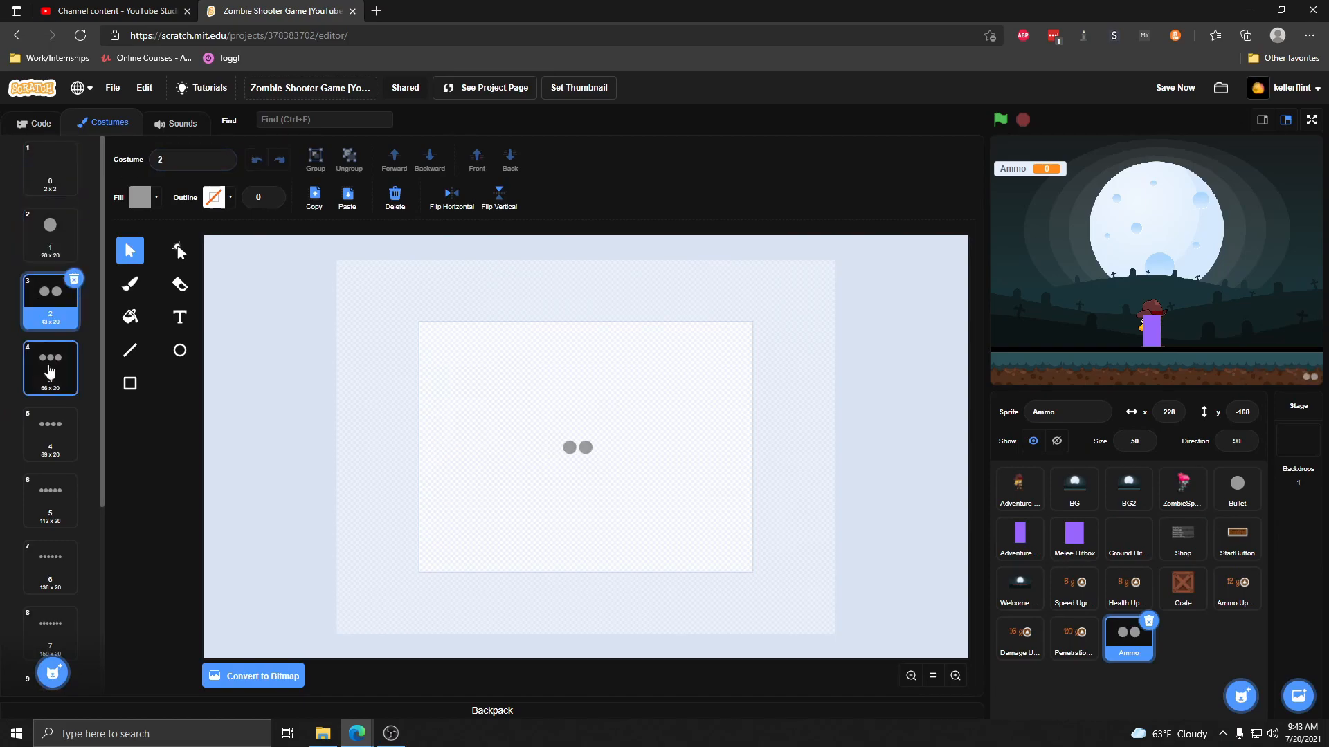
pyautogui.click(33, 121)
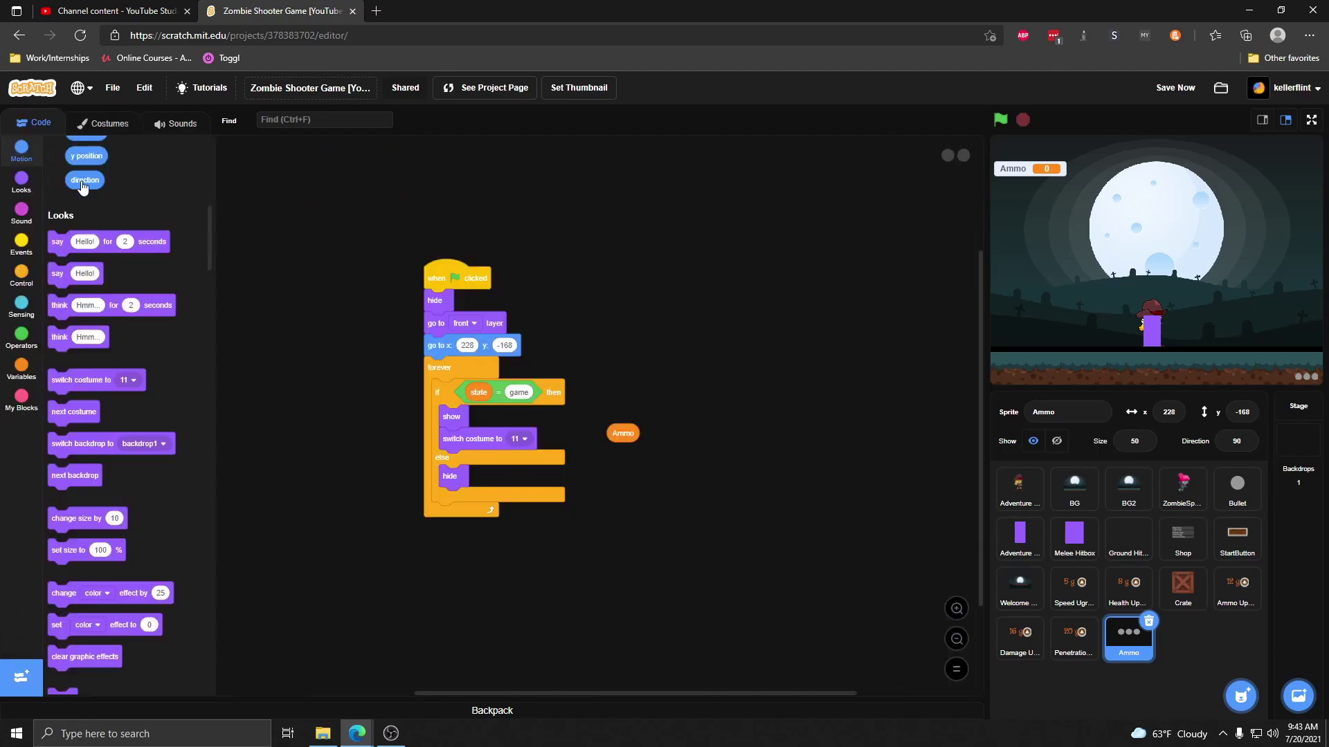
# - Make the costume switch use Ammo + 1 and run the game full screen to see five bullets
pyautogui.click(21, 337)
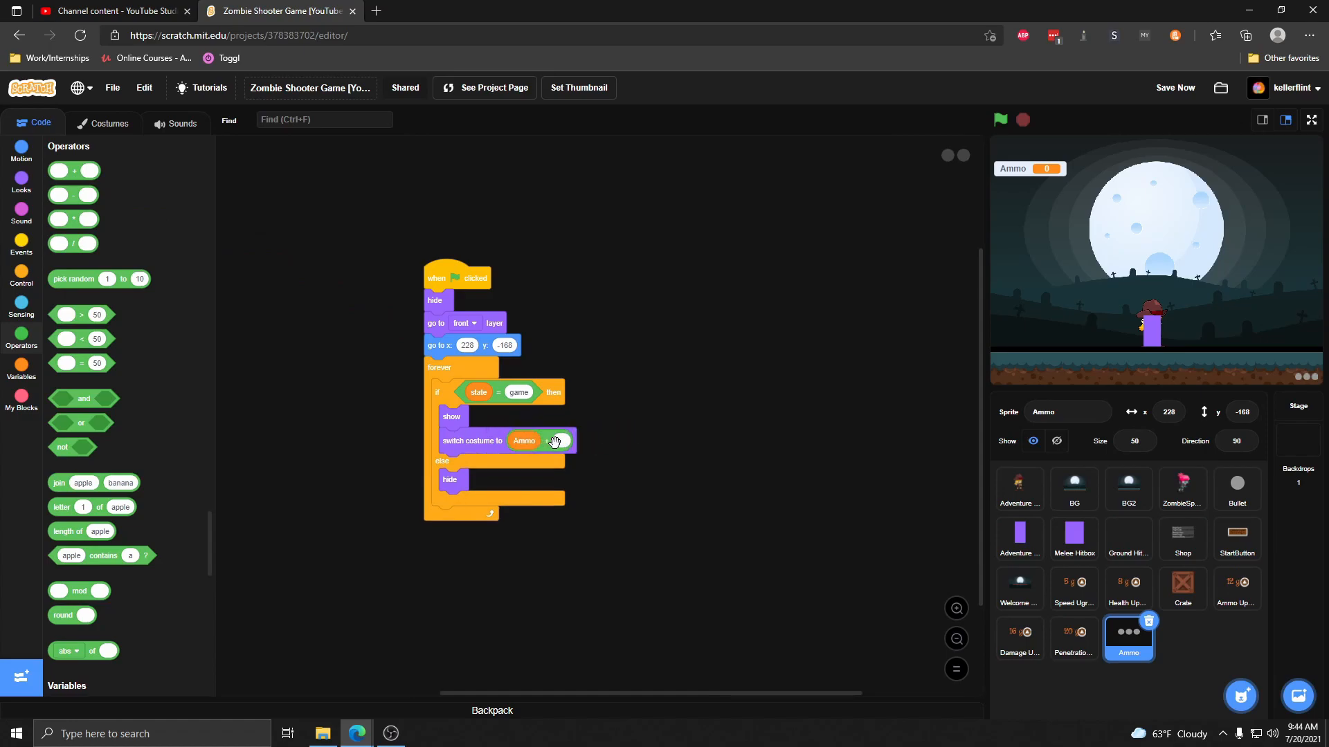
pyautogui.click(999, 119)
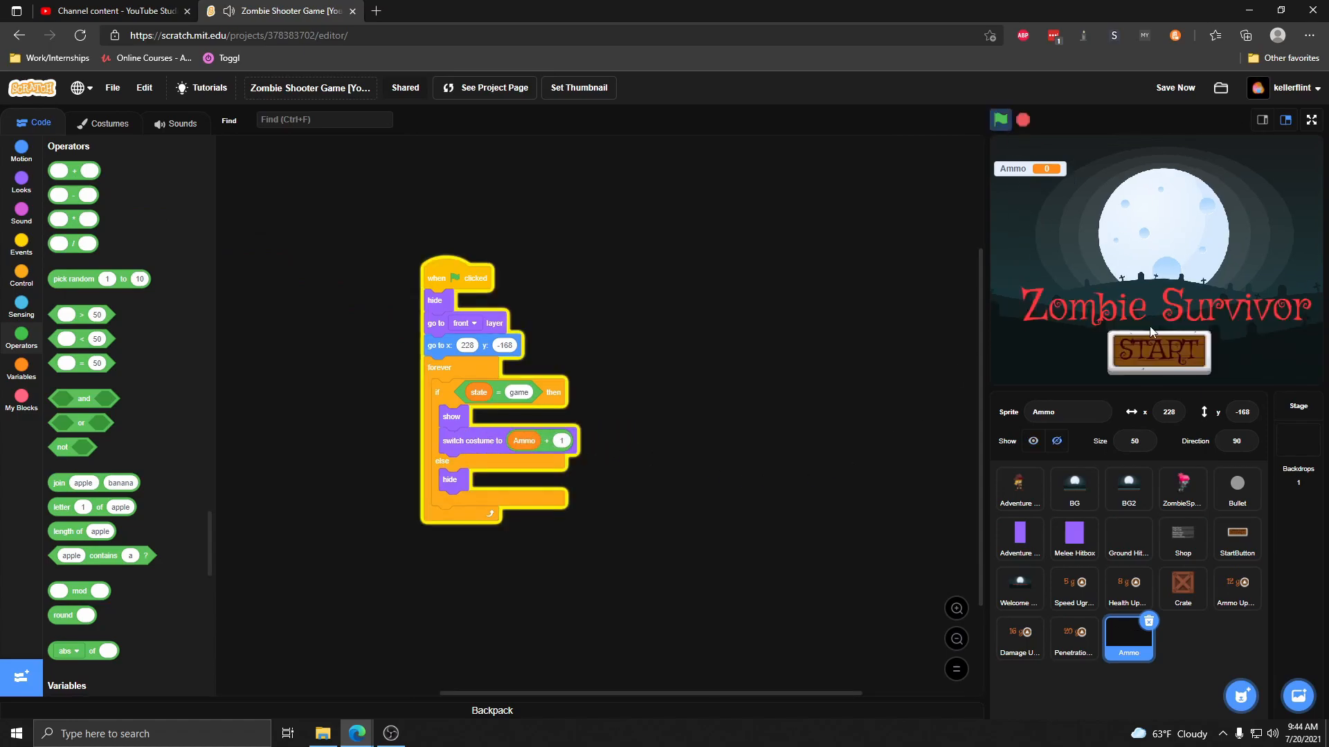
pyautogui.click(1310, 119)
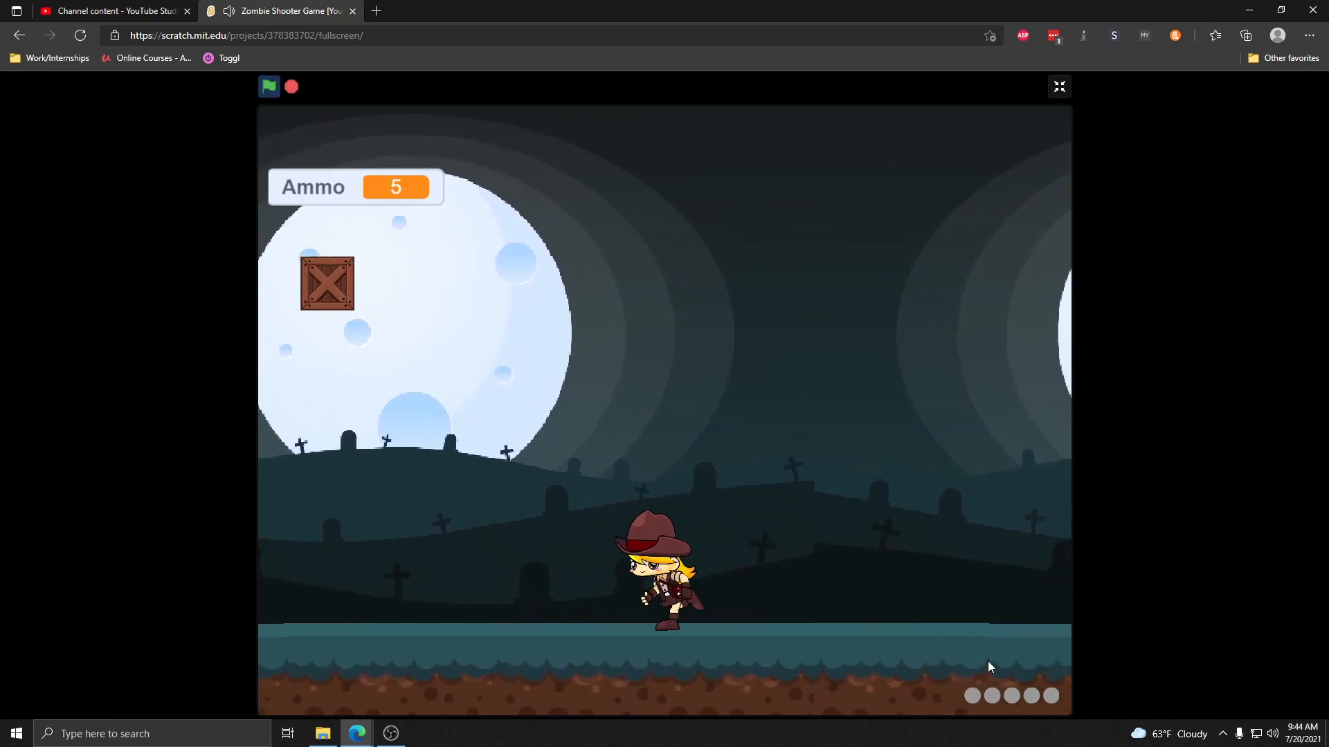
pyautogui.click(1057, 86)
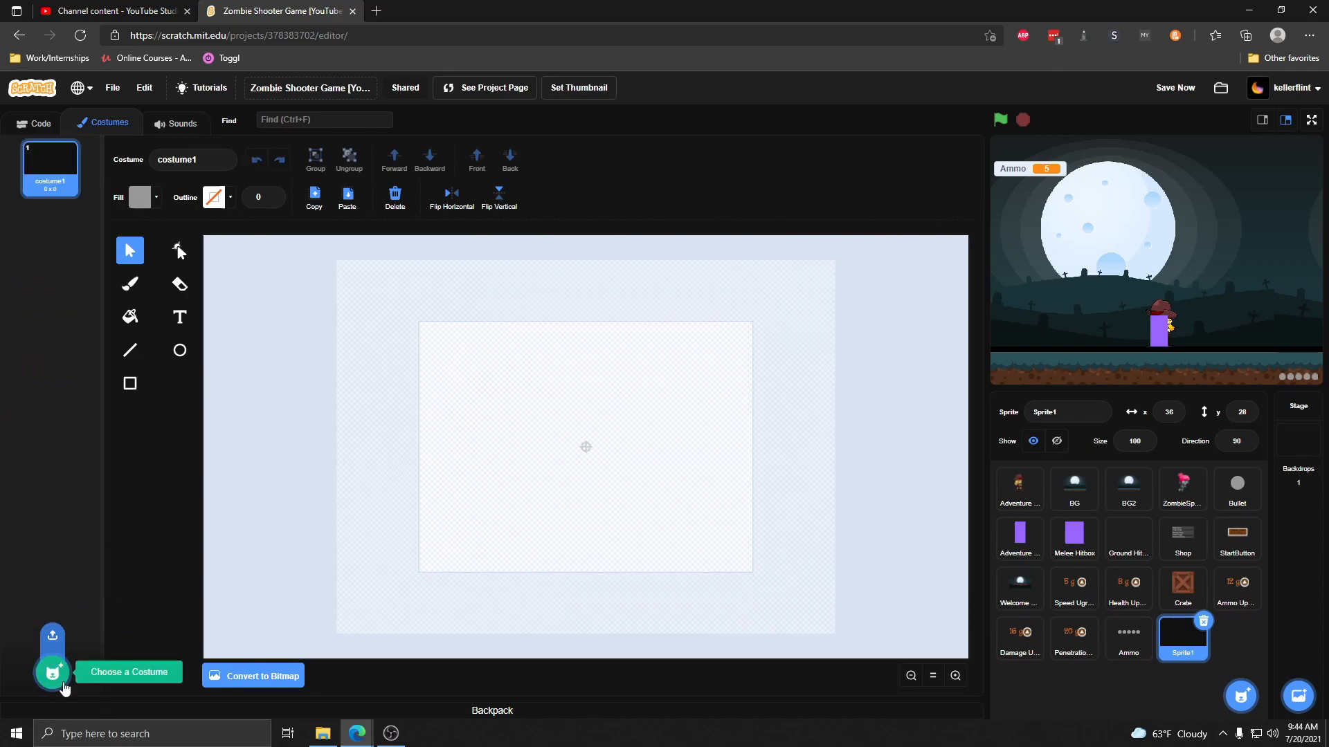
# - Add the Heart Red costume from the library to Sprite1
pyautogui.click(52, 673)
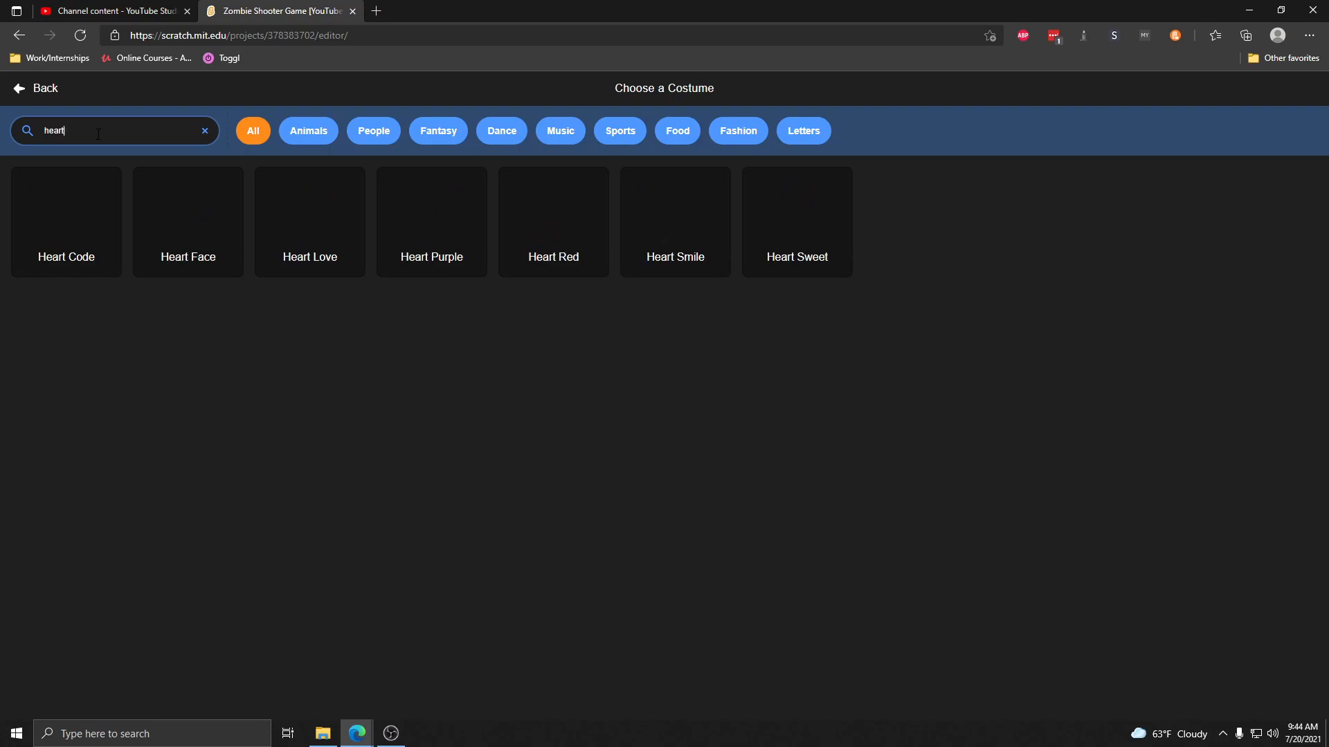
pyautogui.click(554, 222)
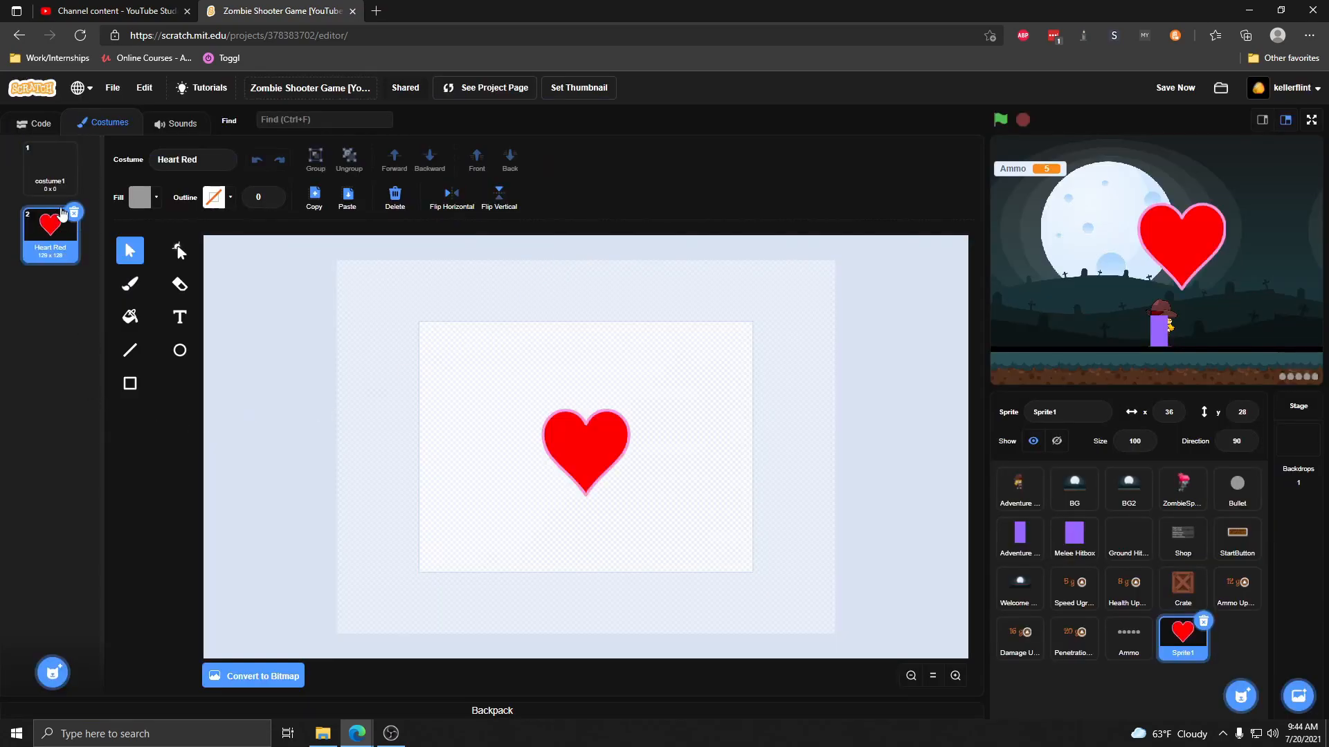
pyautogui.click(50, 168)
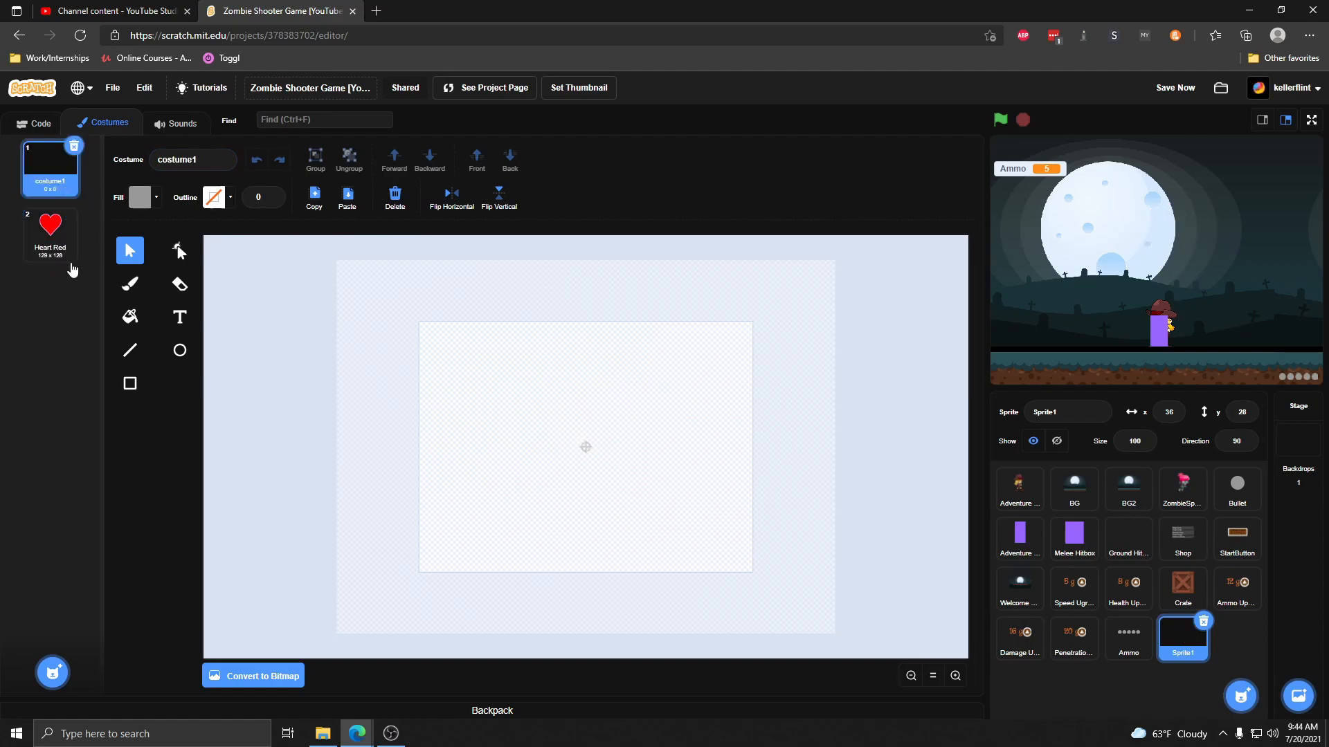
# - Build heart-row costumes named 0 to 8, ending on the eight-heart costume
pyautogui.rightClick(50, 232)
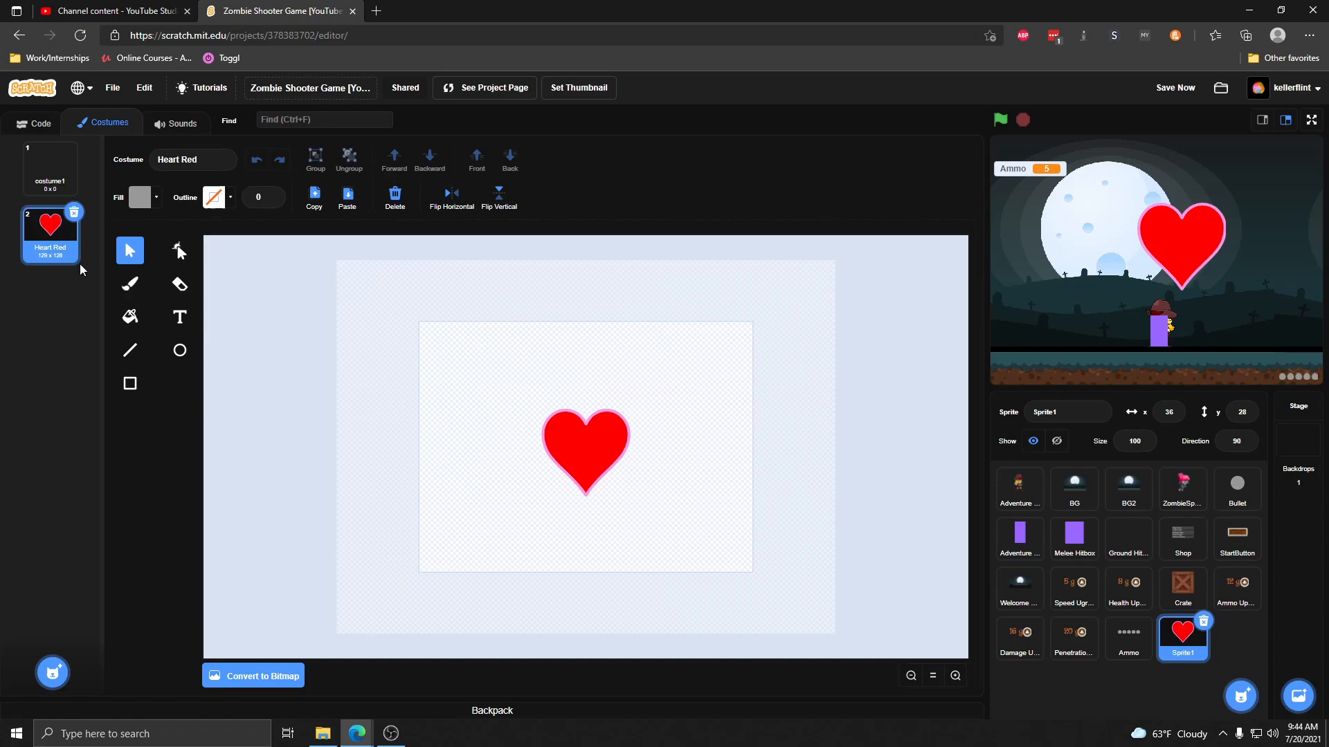
pyautogui.click(584, 452)
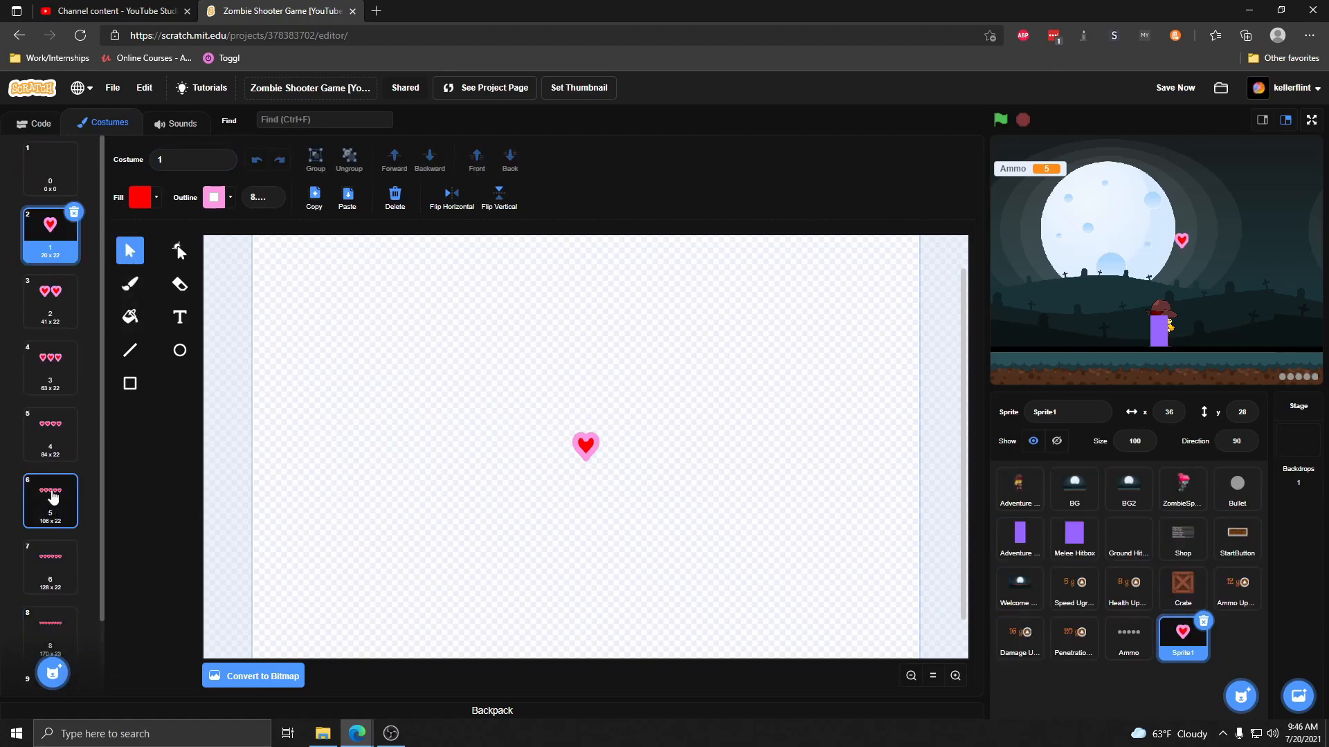
pyautogui.click(50, 613)
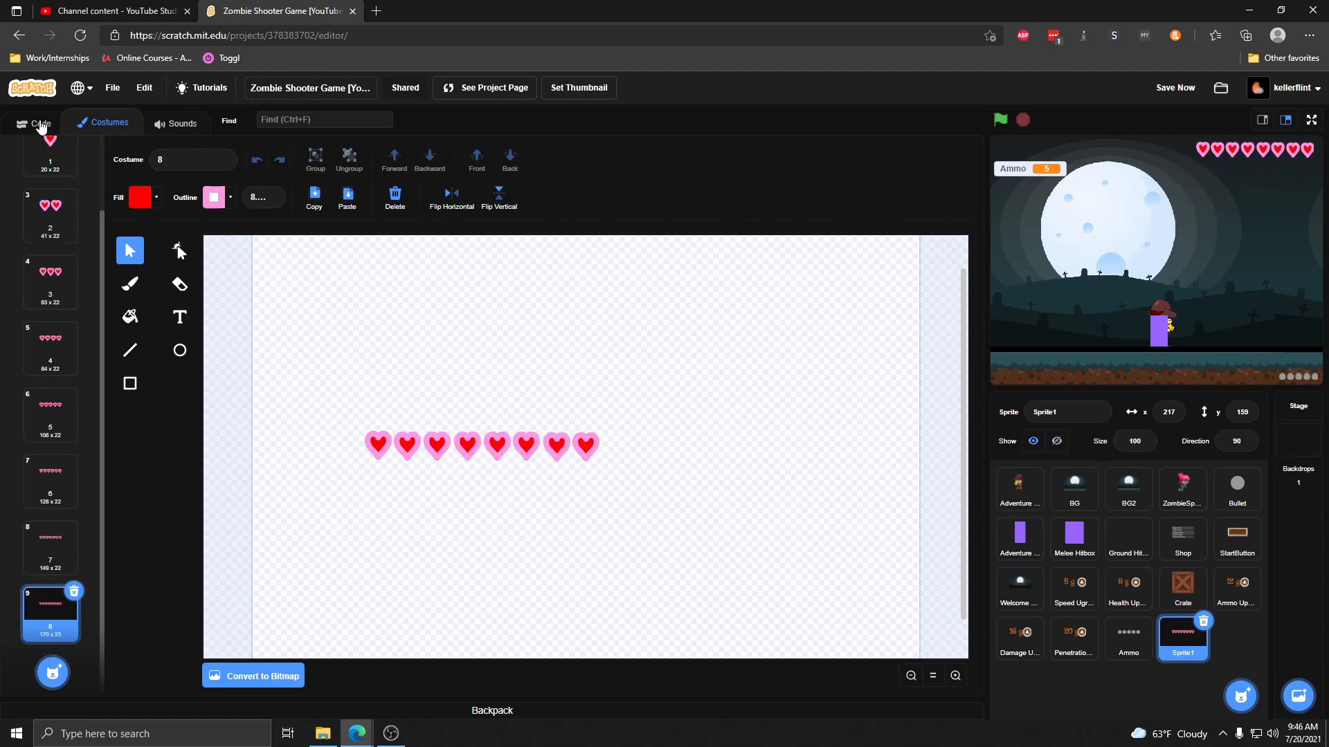
# - Copy the Ammo script onto Sprite1, placing it at 219, 159 with costume Player Health + 1
pyautogui.click(33, 121)
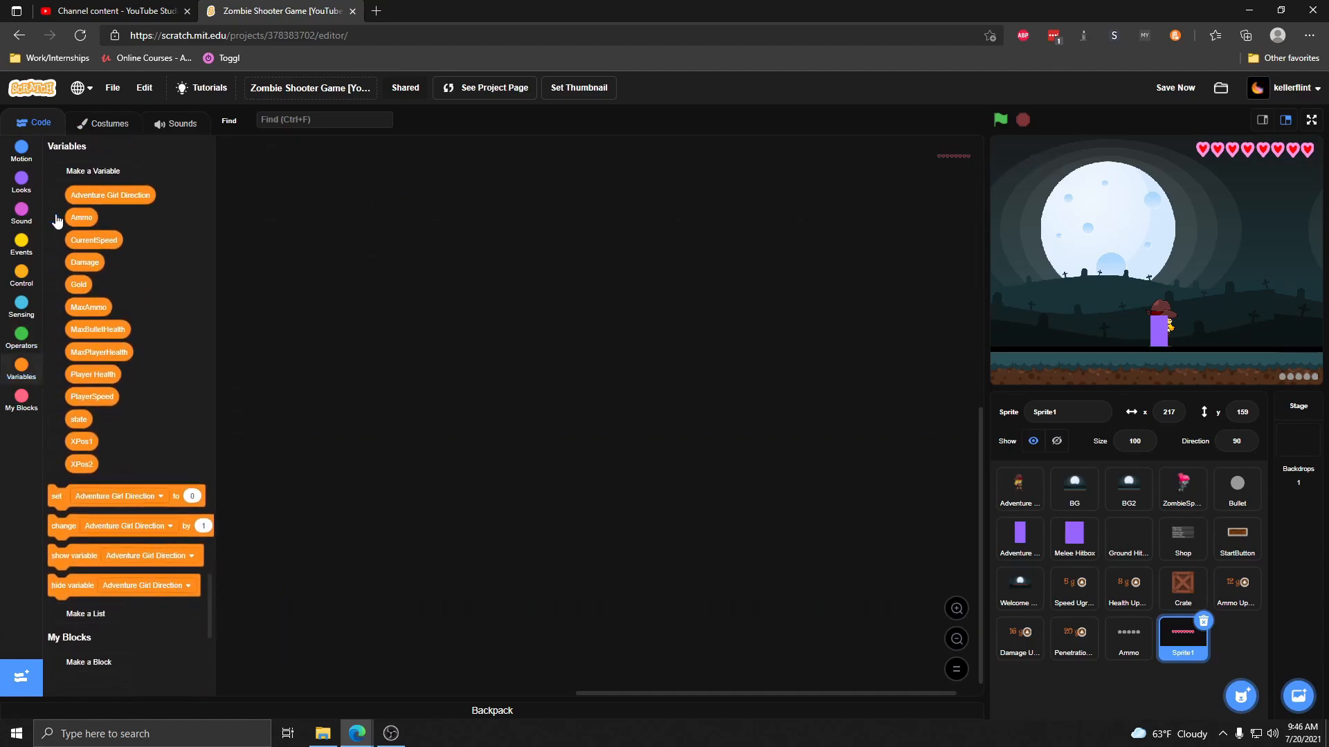
pyautogui.moveTo(1298, 154)
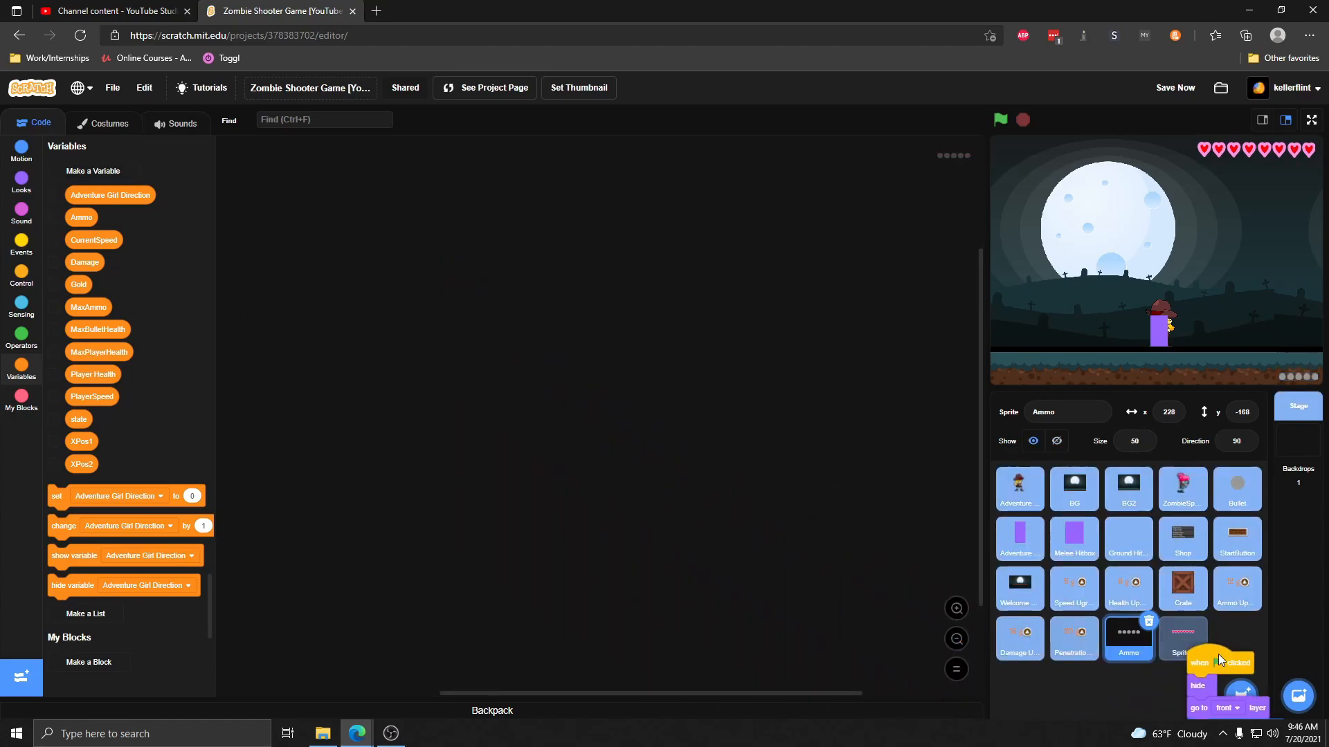
pyautogui.click(1182, 638)
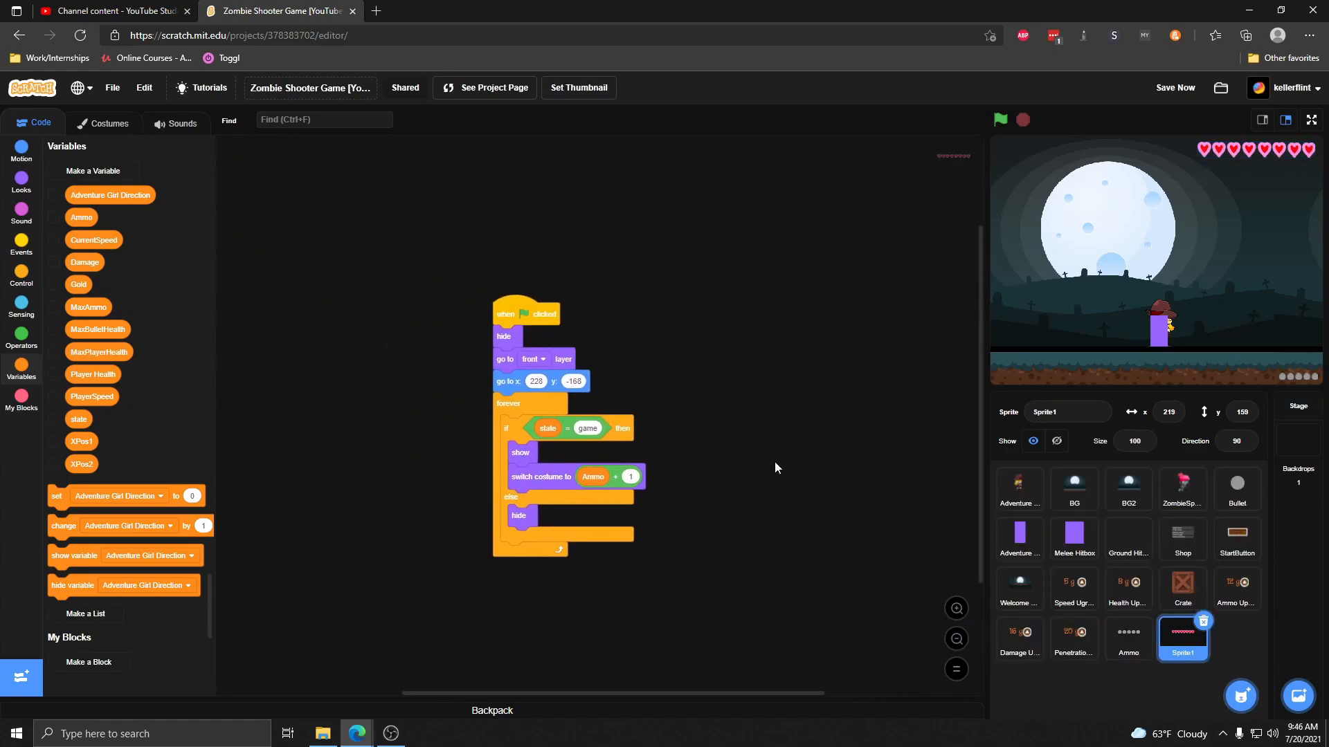
pyautogui.moveTo(526, 314); pyautogui.dragTo(516, 276)
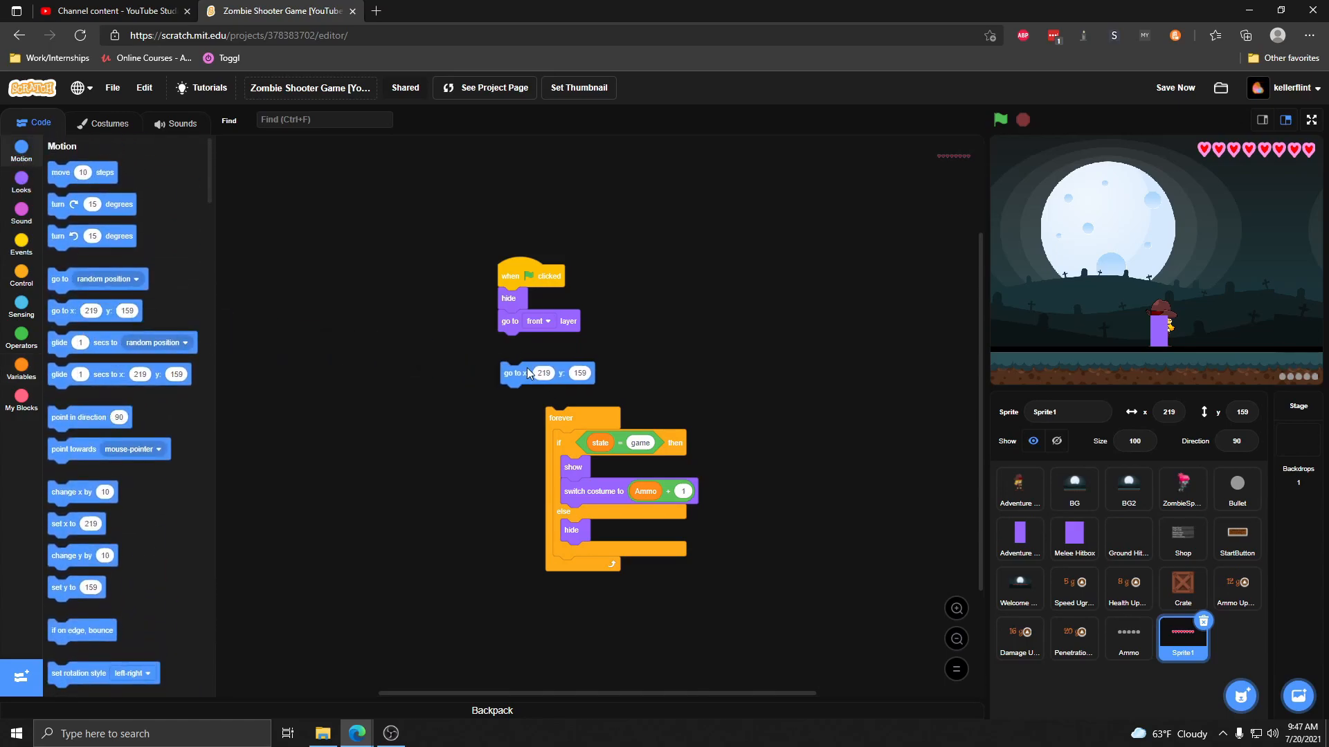
pyautogui.moveTo(515, 372); pyautogui.dragTo(508, 343)
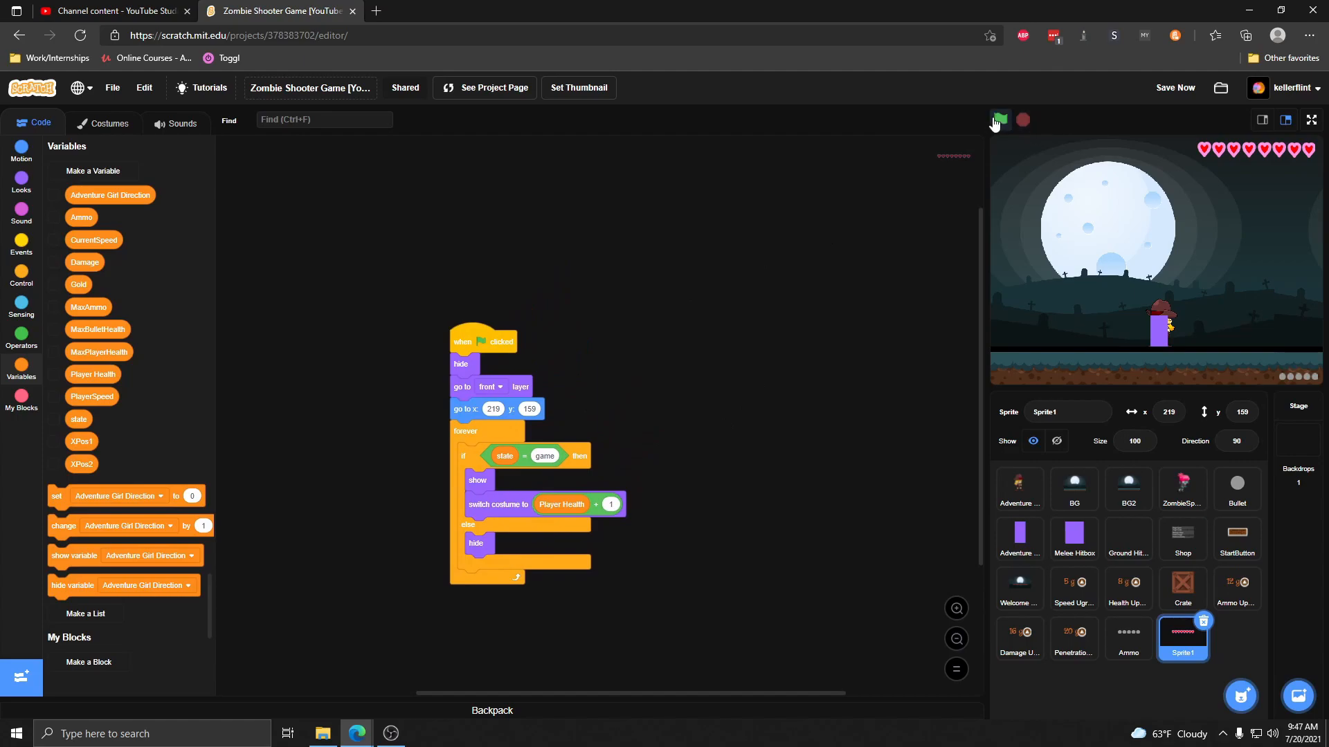
# - Run the game full screen, enter the shop and buy the Player Health upgrade for gold
pyautogui.click(1310, 119)
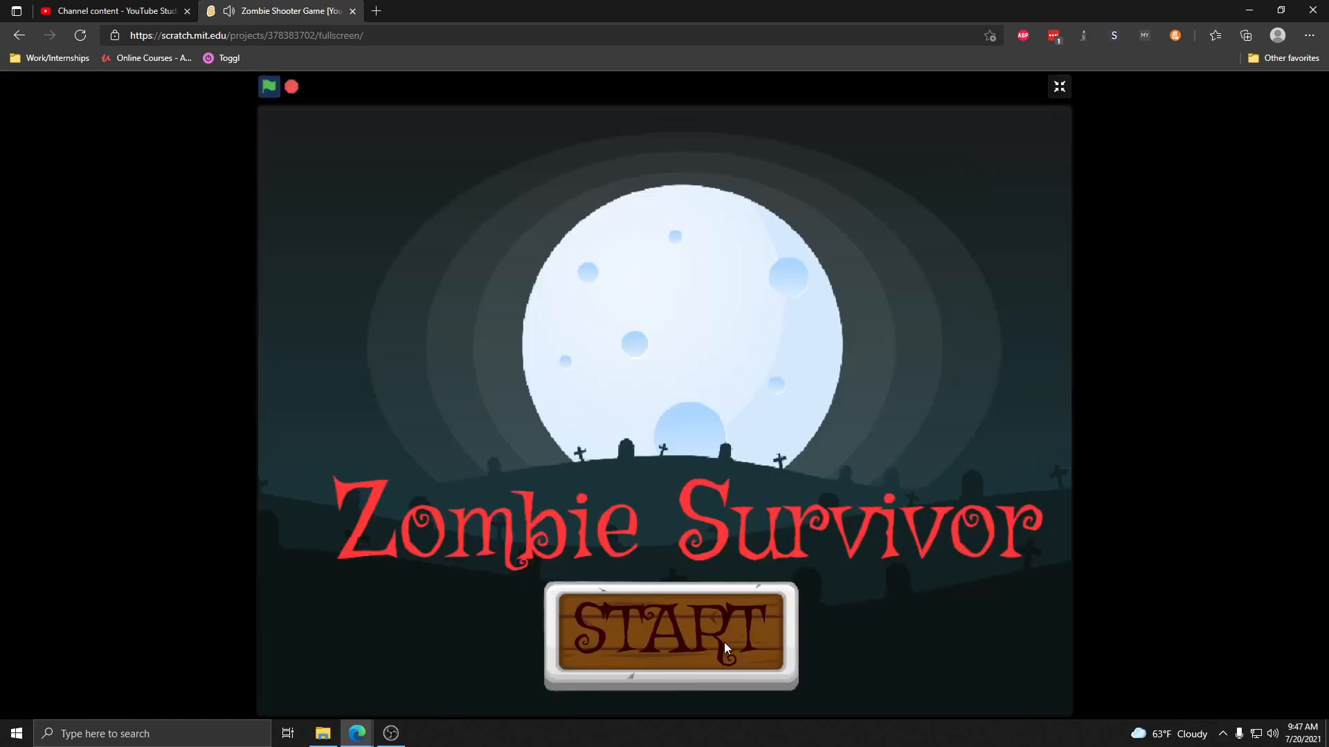
pyautogui.click(676, 636)
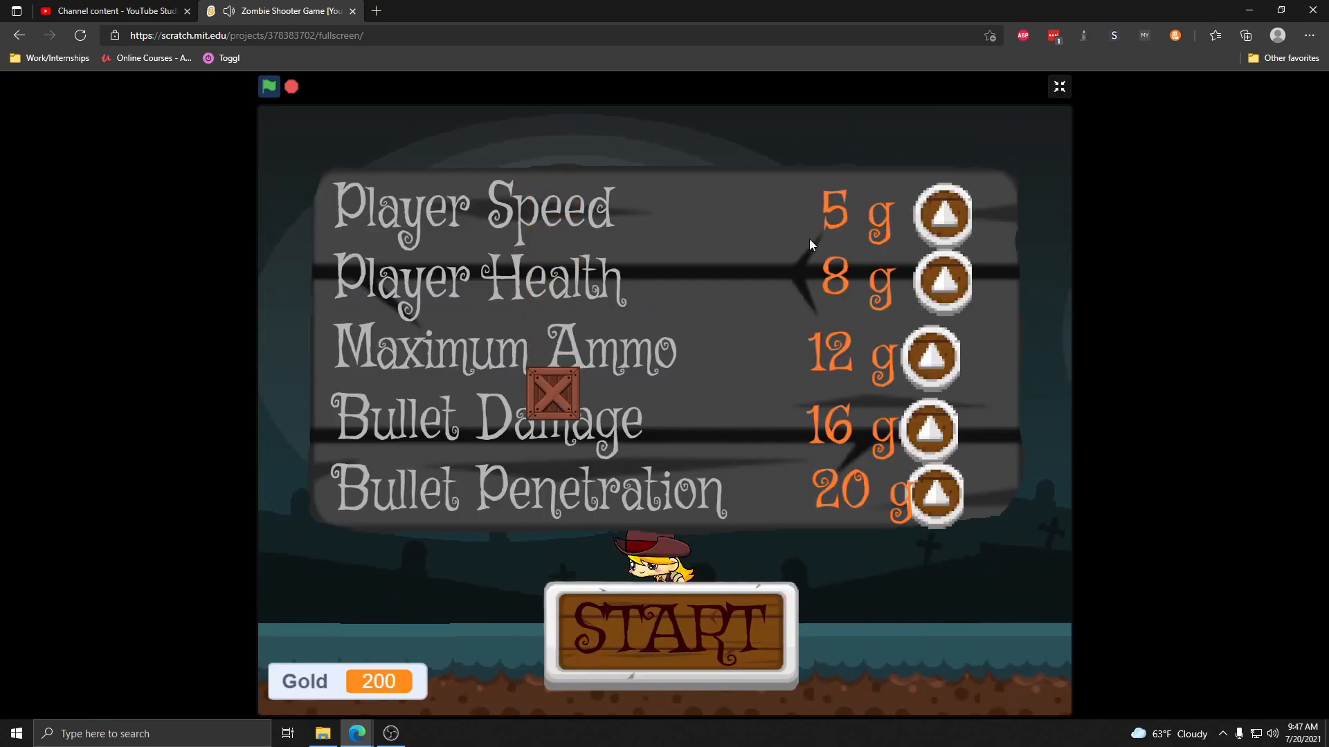
pyautogui.click(946, 282)
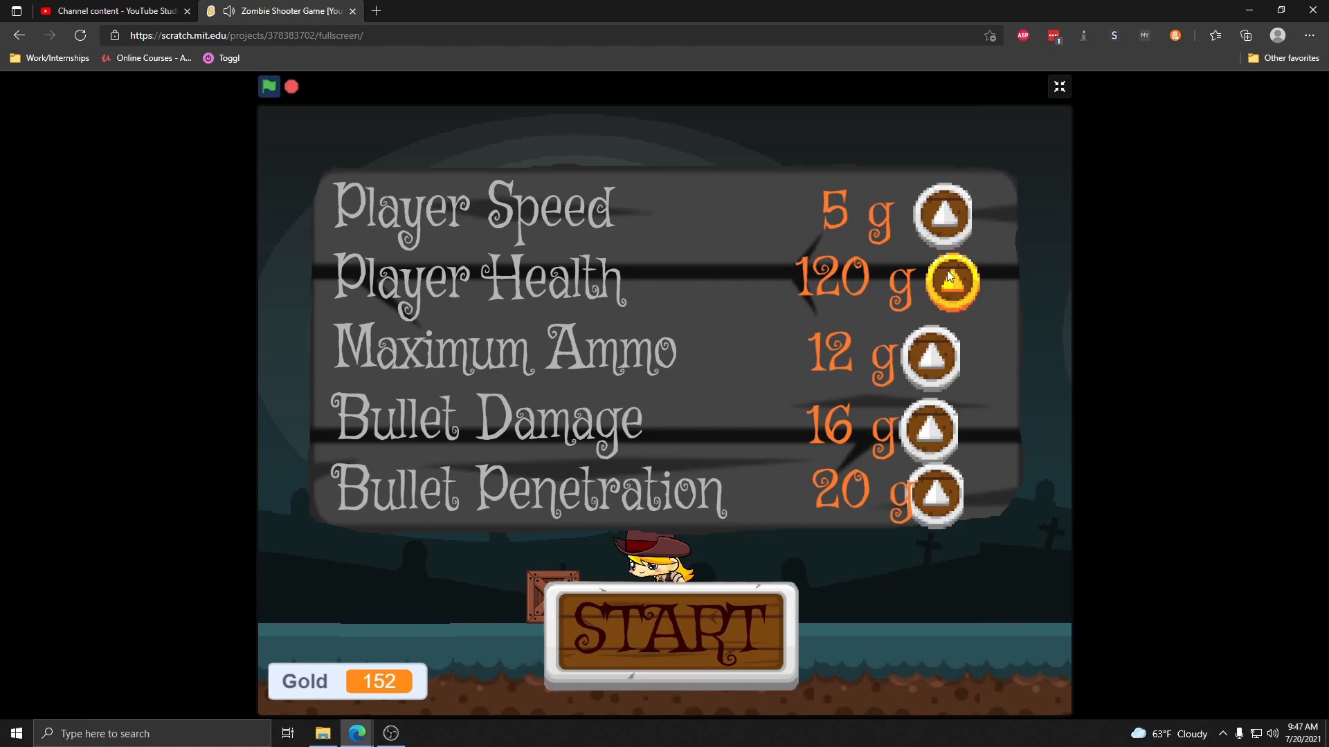
pyautogui.click(670, 634)
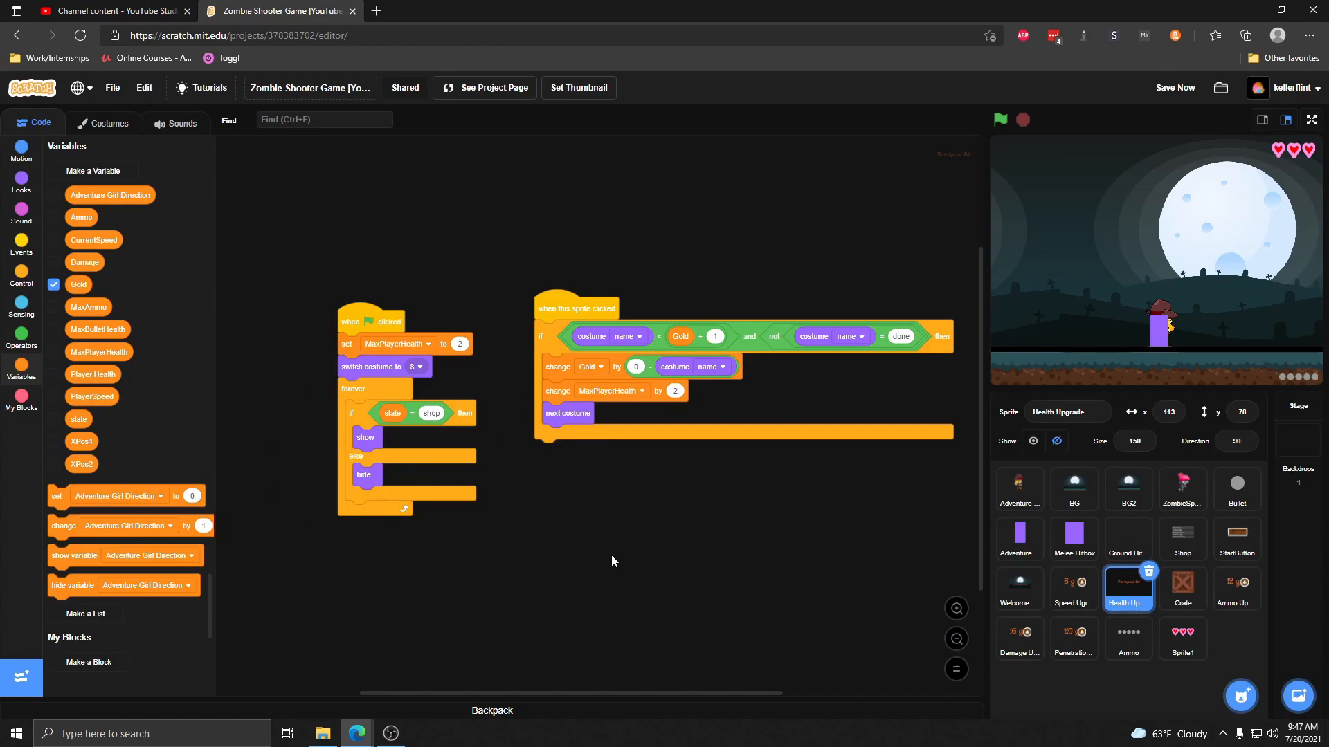
# - Save the project and view ZombieSprite1's clone-spawning and movement scripts
pyautogui.click(1175, 87)
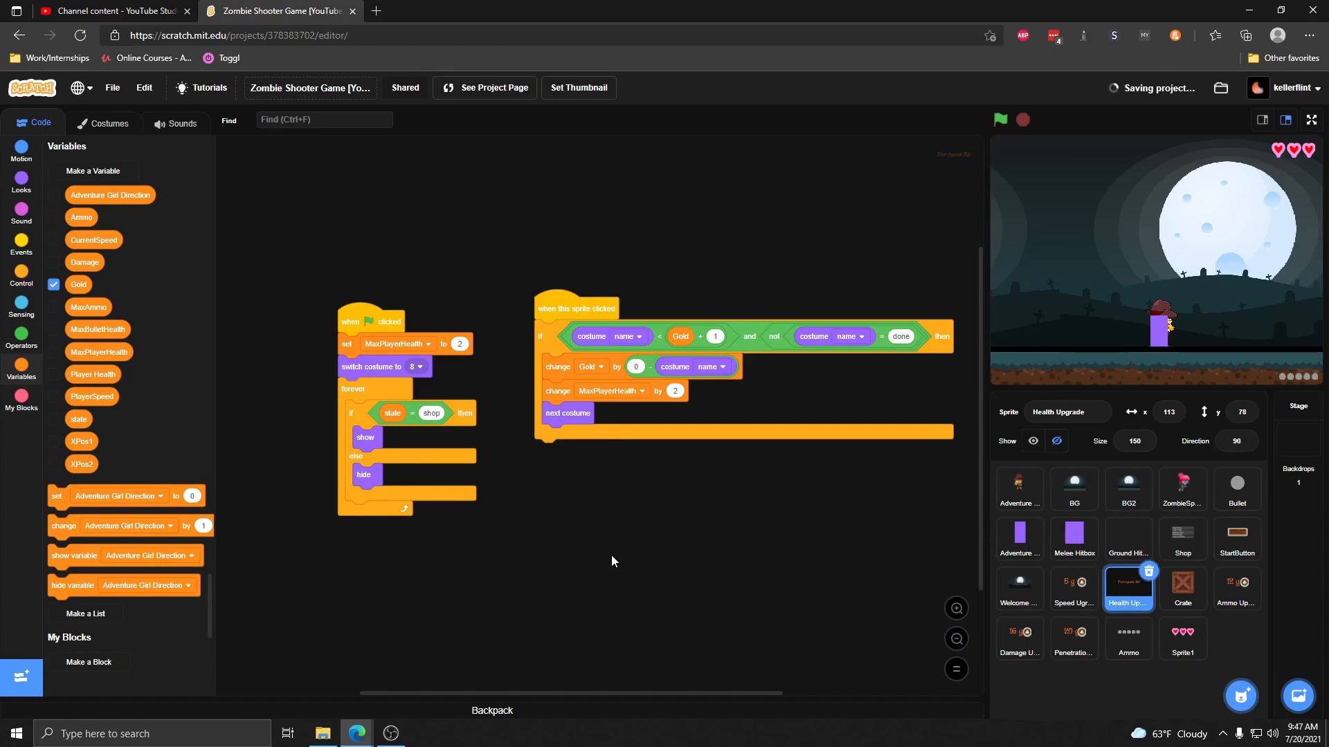
pyautogui.click(1182, 487)
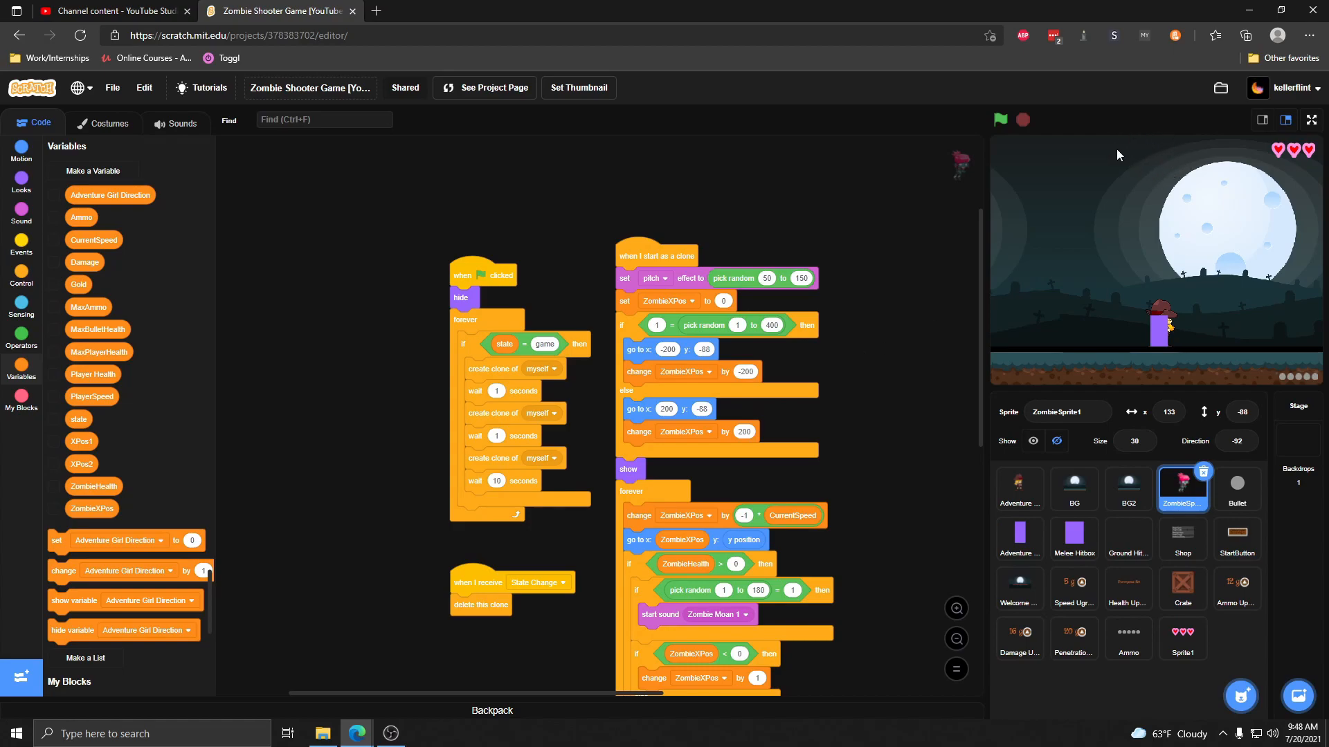
pyautogui.moveTo(1151, 135)
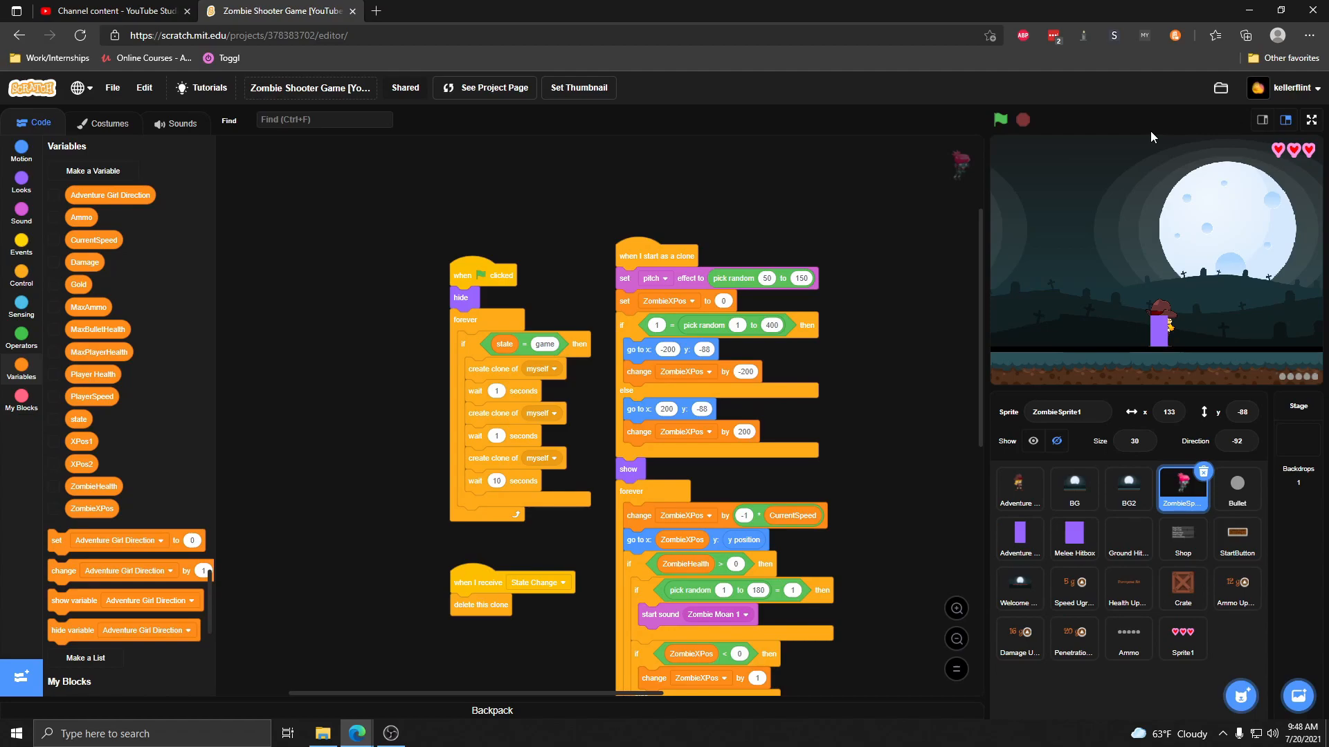
pyautogui.moveTo(936, 343)
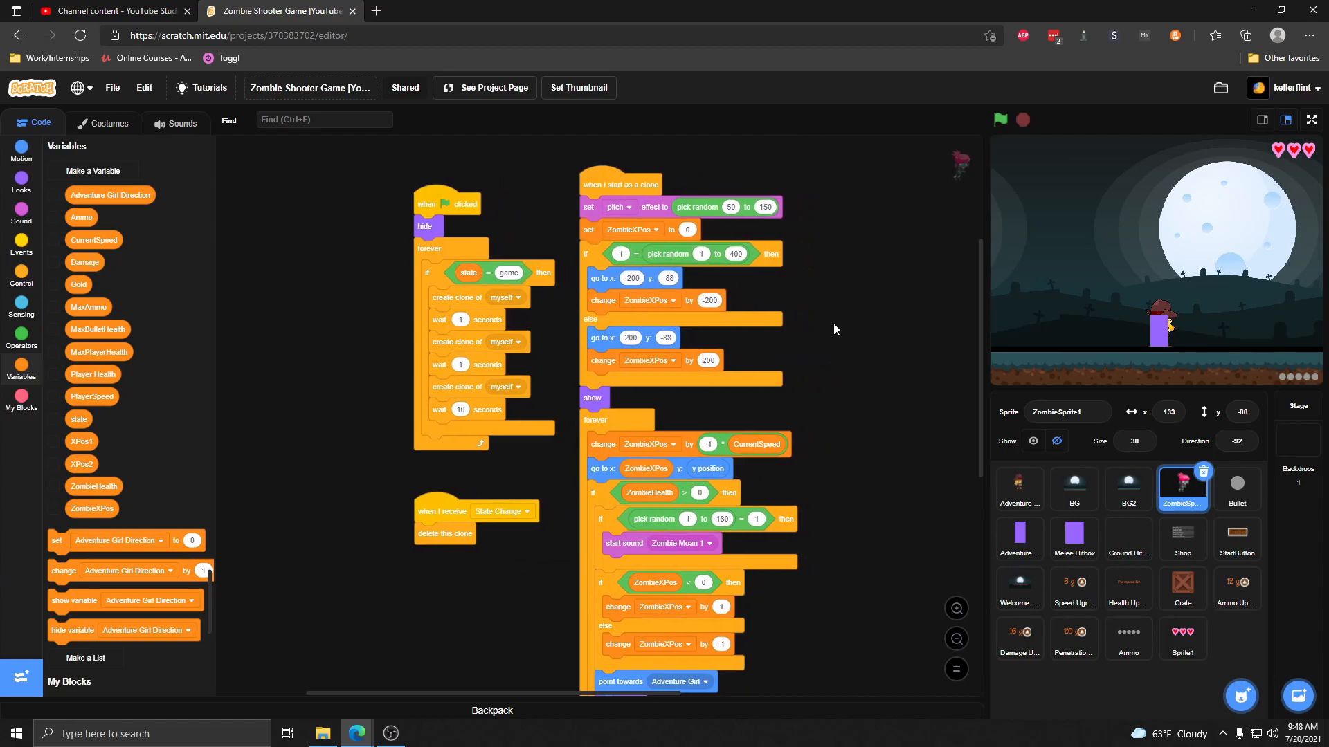
pyautogui.moveTo(837, 364)
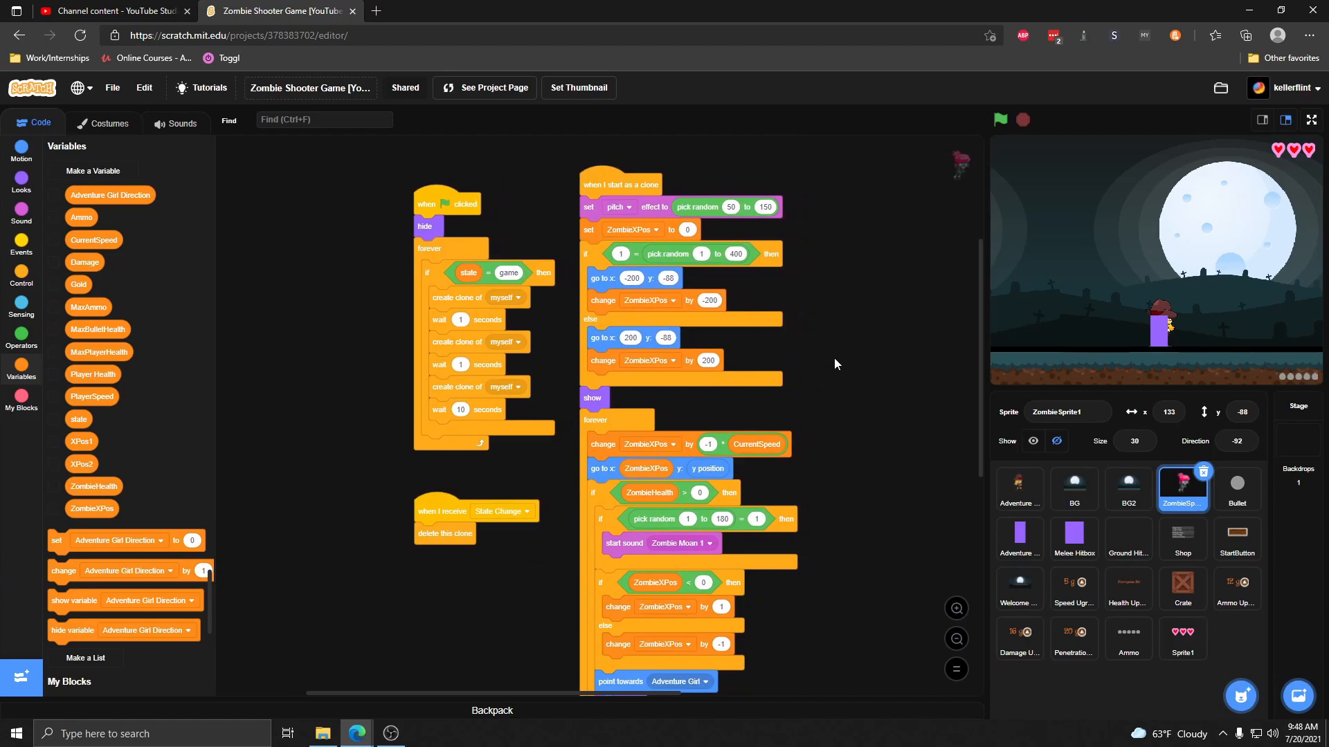